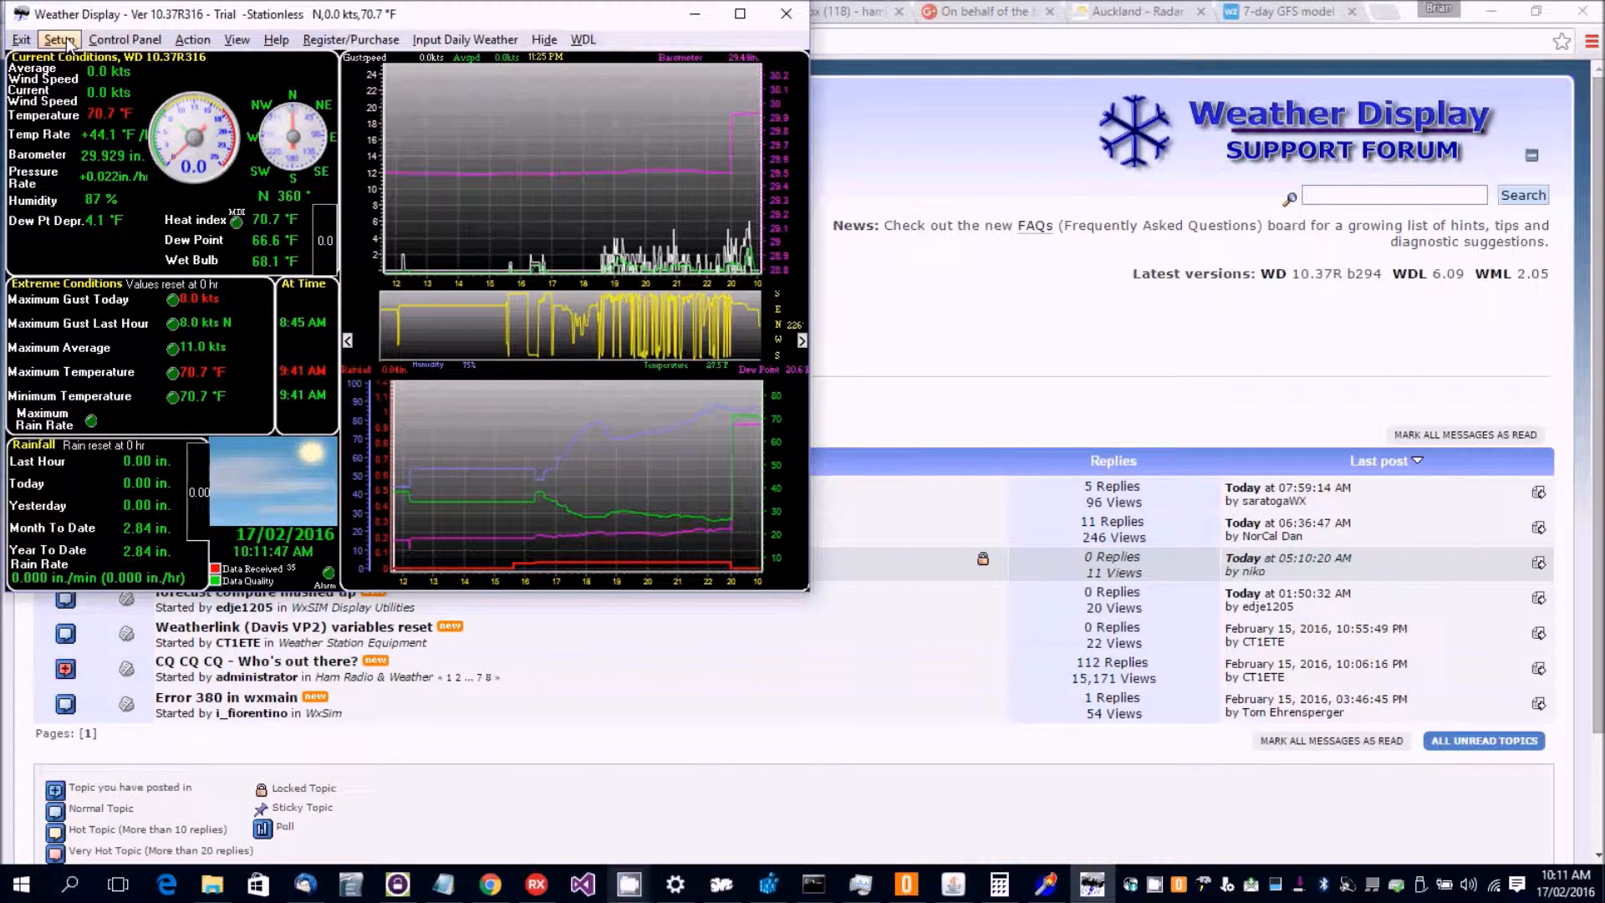
Enable 'Produce a custom log file' with 'Every minute' updates in Log Files setup, and confirm.
left_click(58, 40)
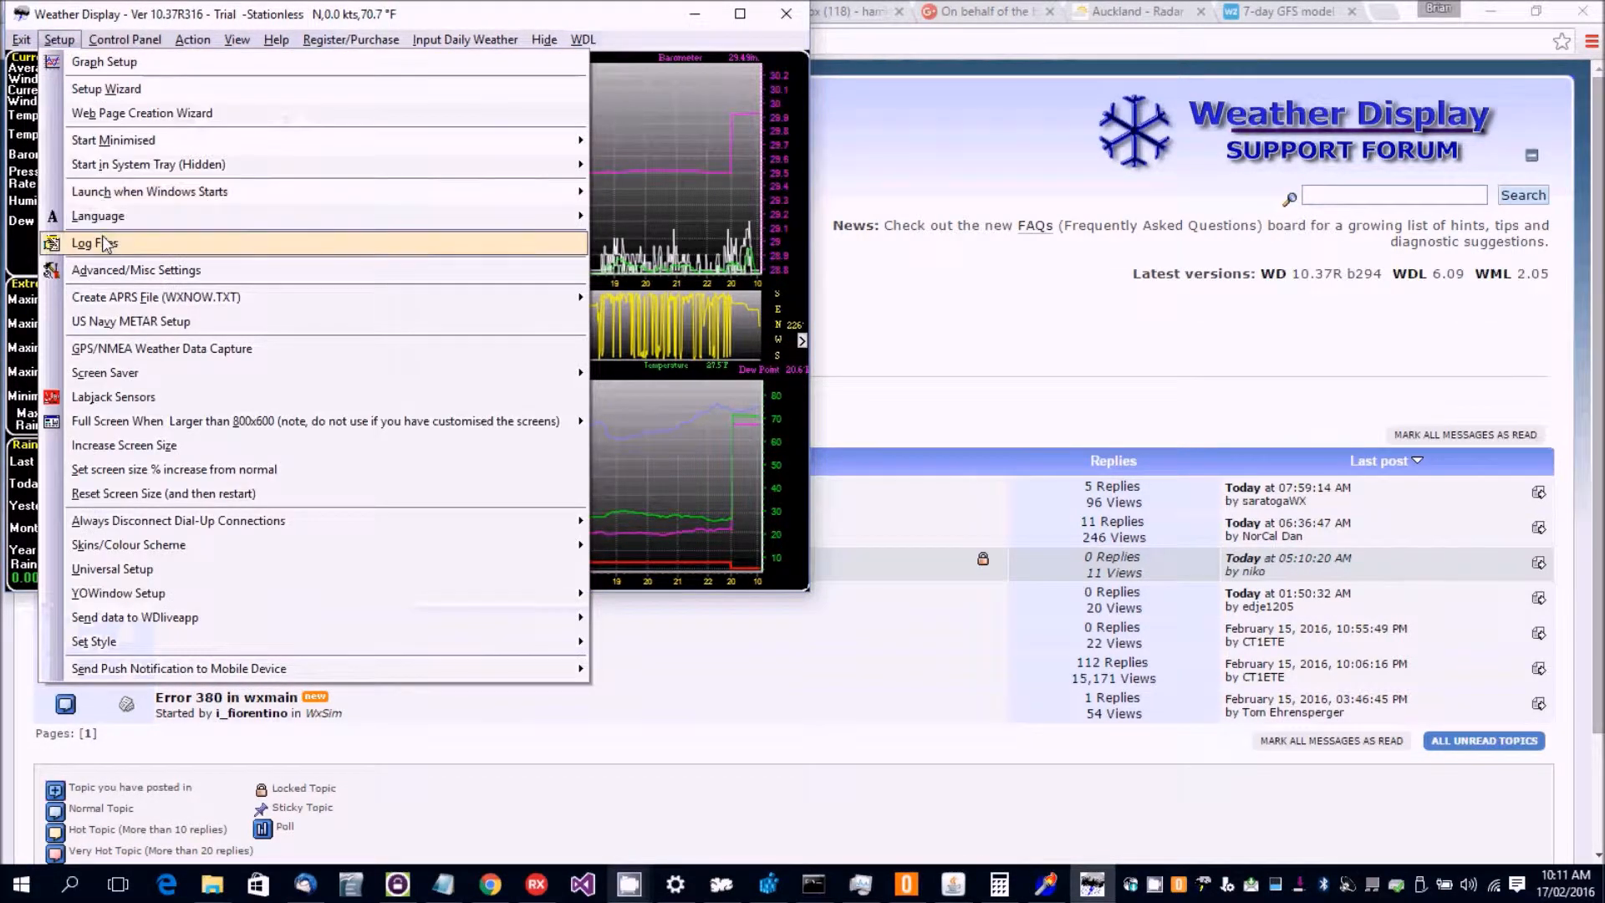
left_click(93, 243)
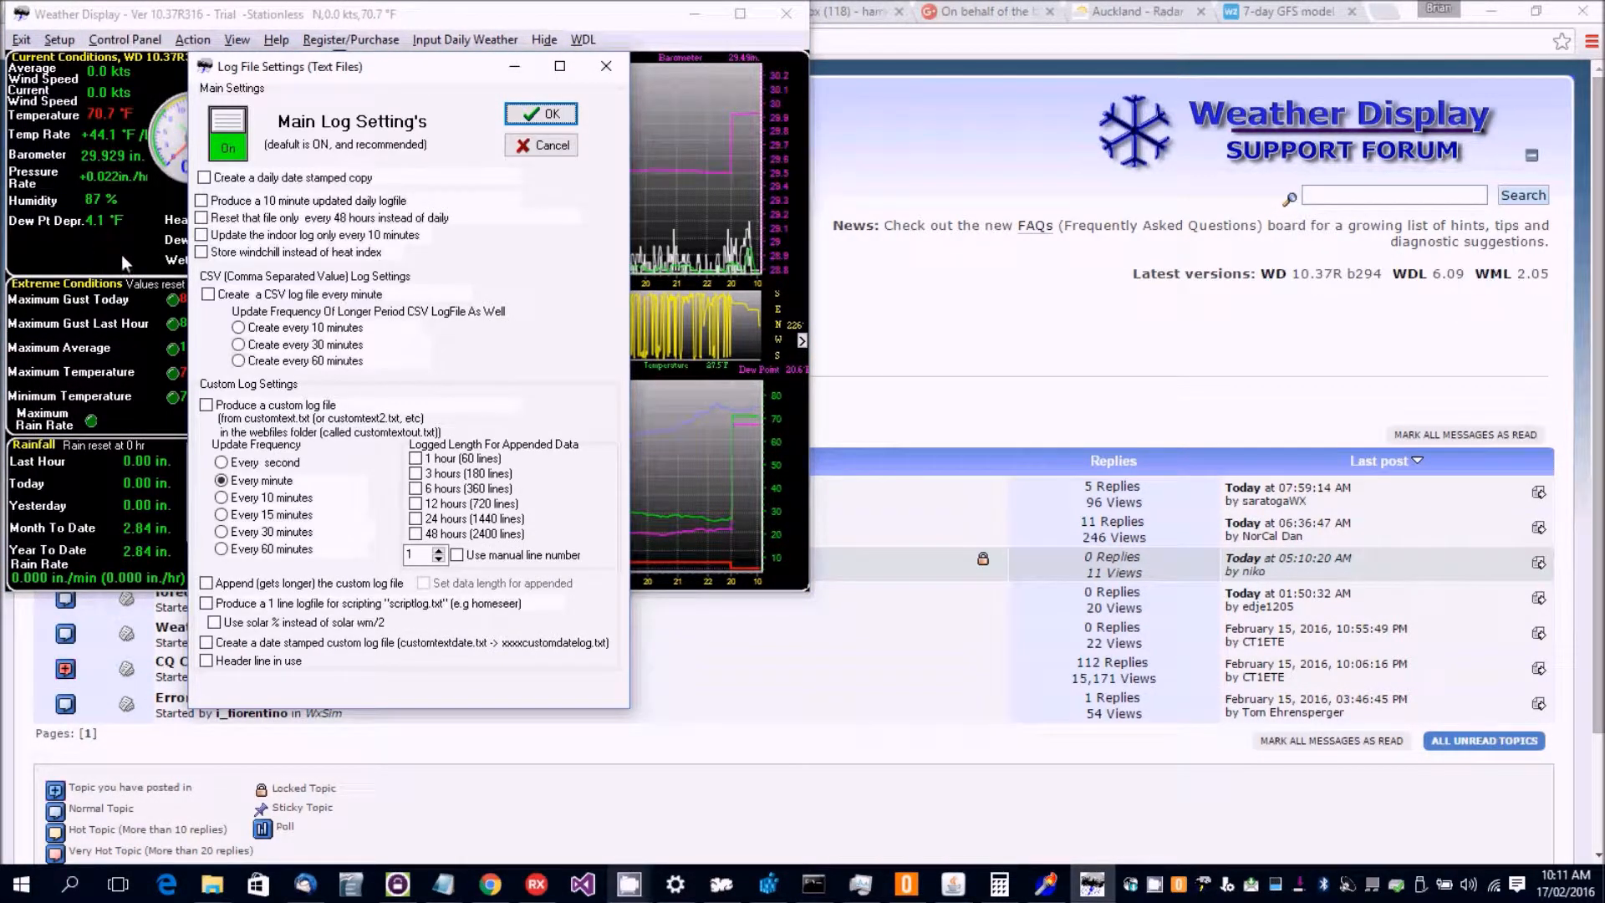
left_click(206, 404)
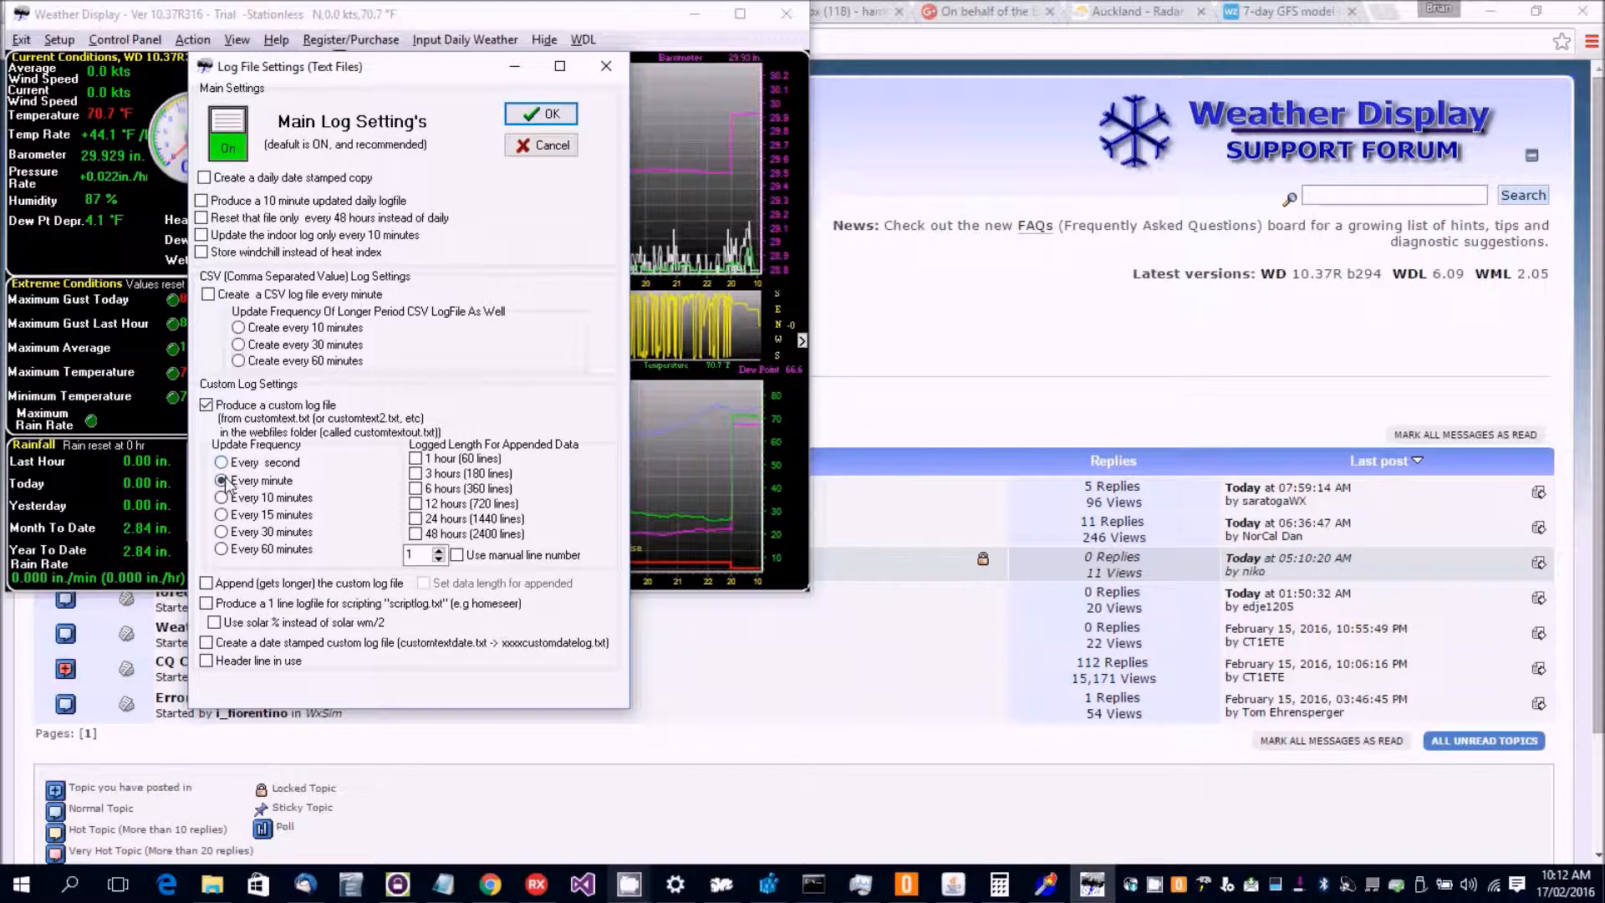
left_click(220, 481)
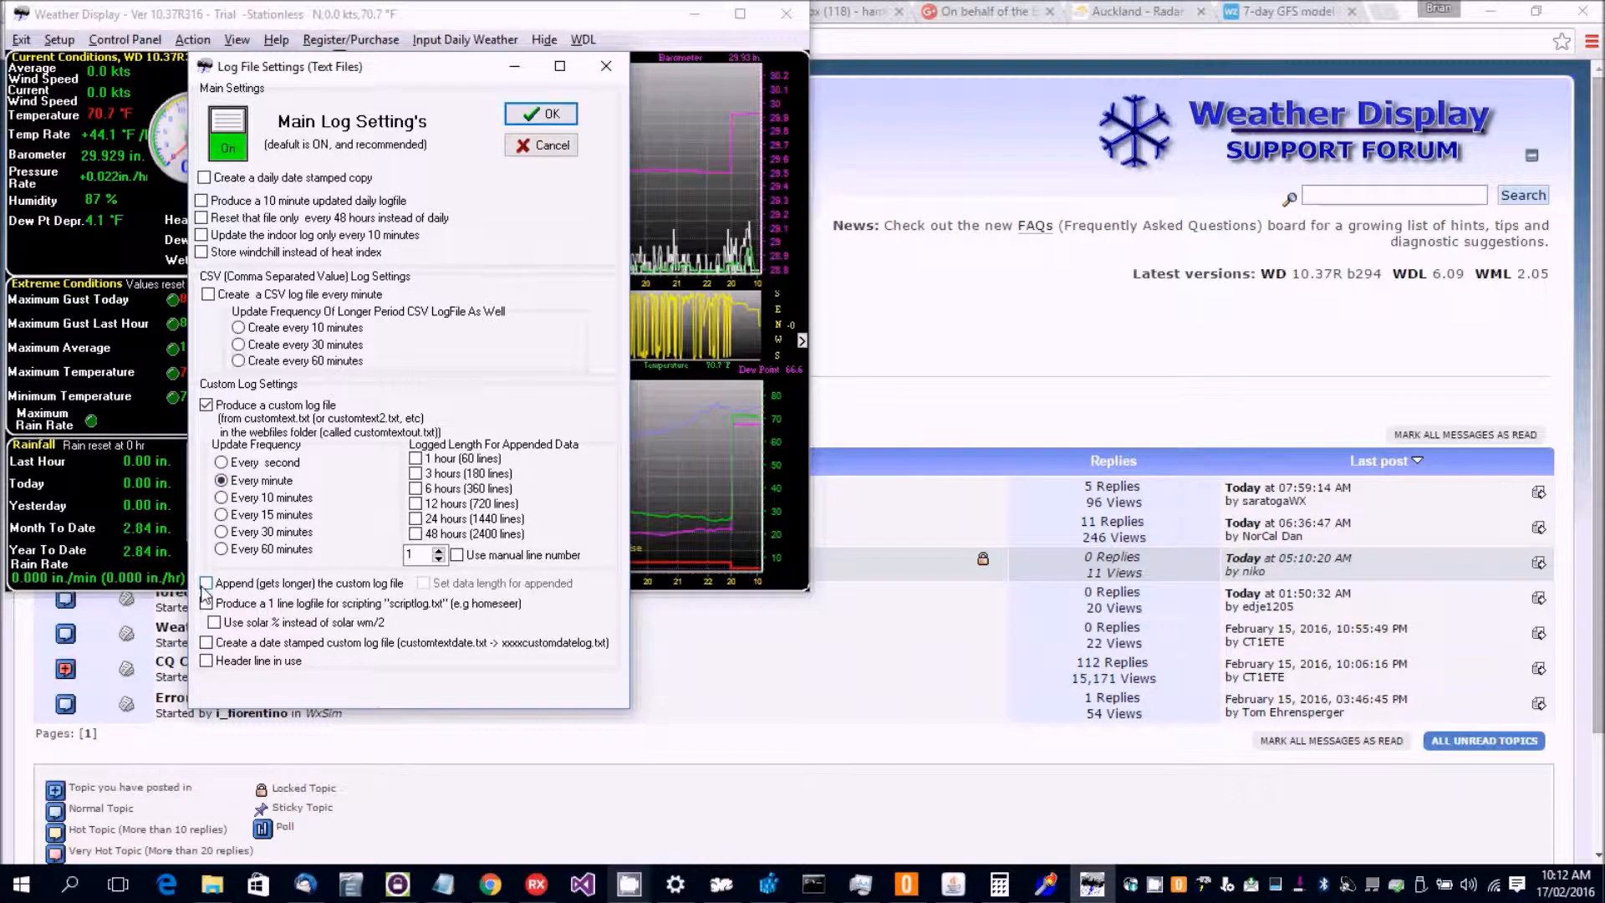
mouse_move(279, 553)
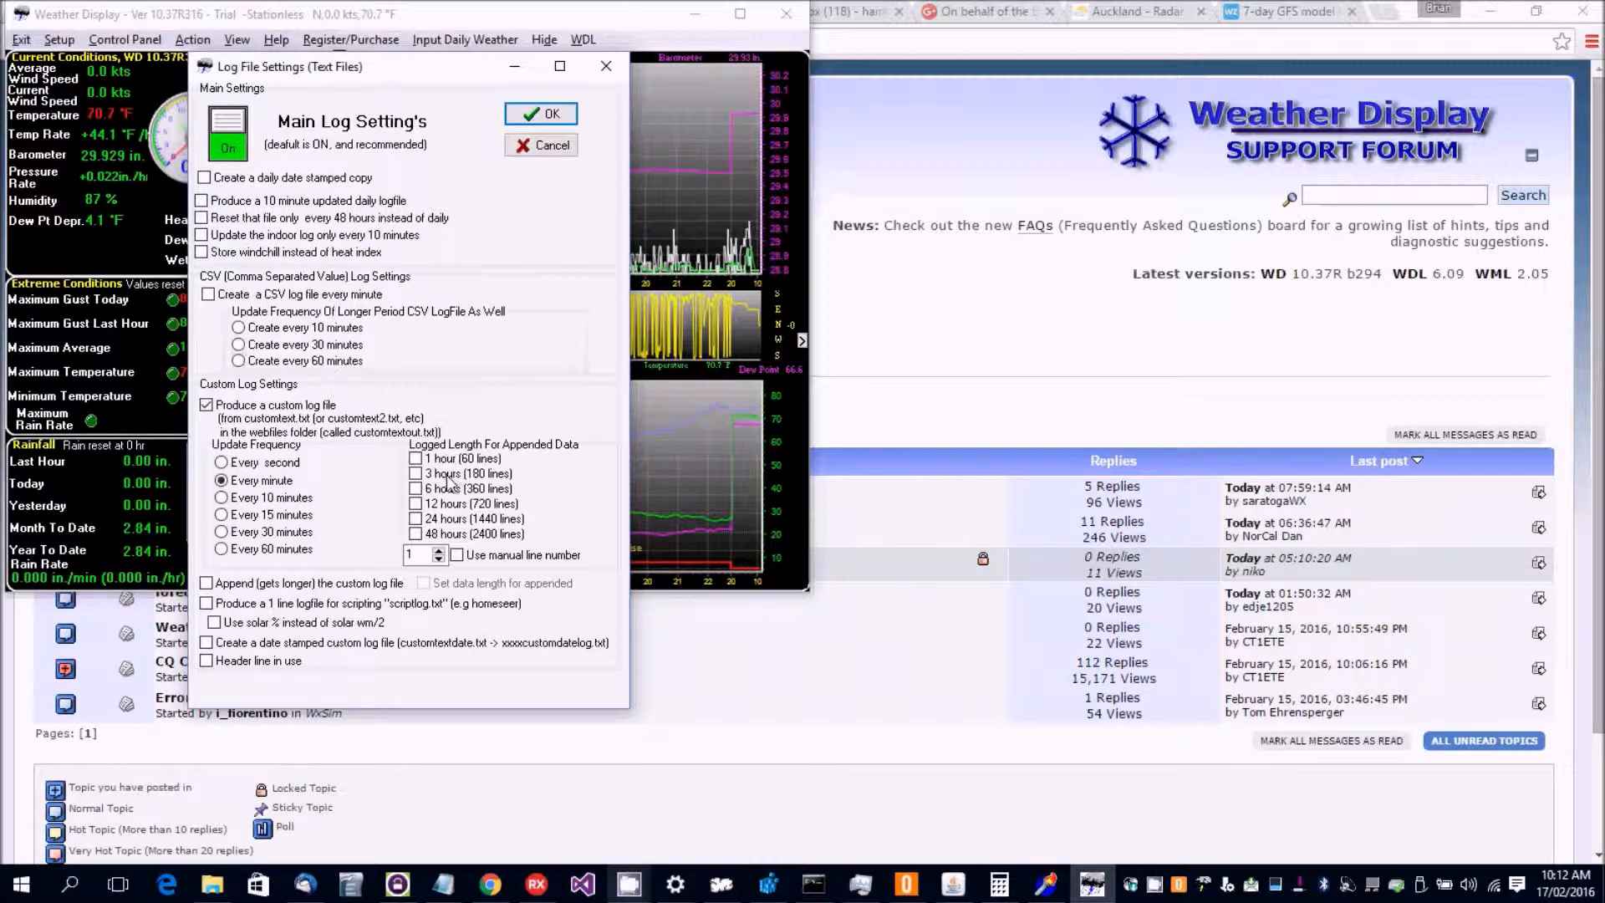
mouse_move(527, 515)
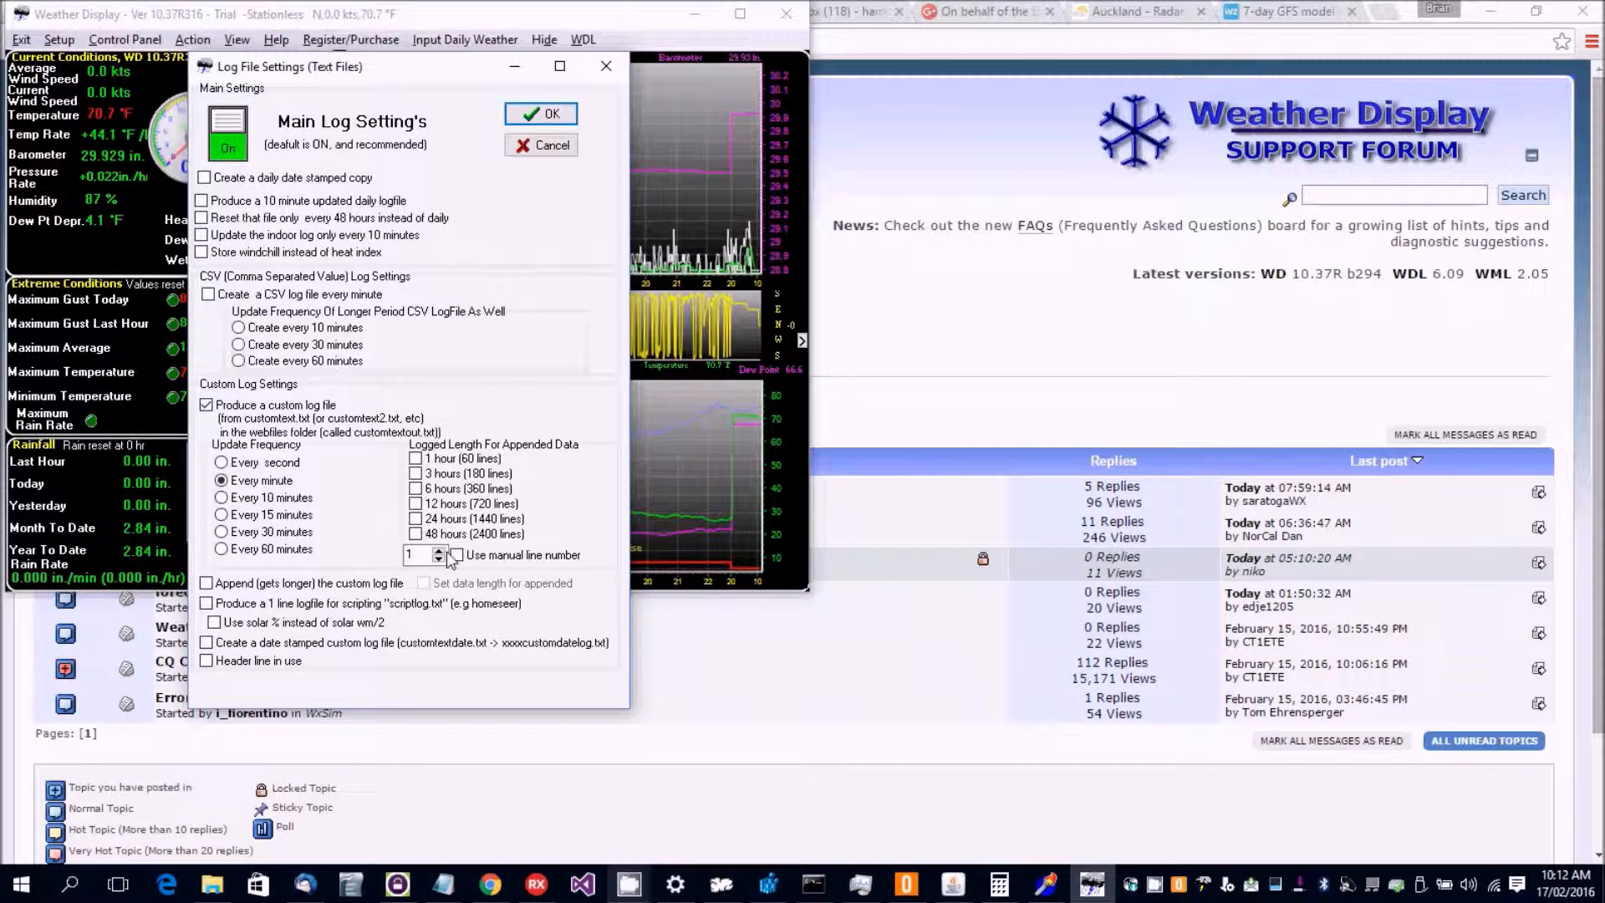
mouse_move(501, 565)
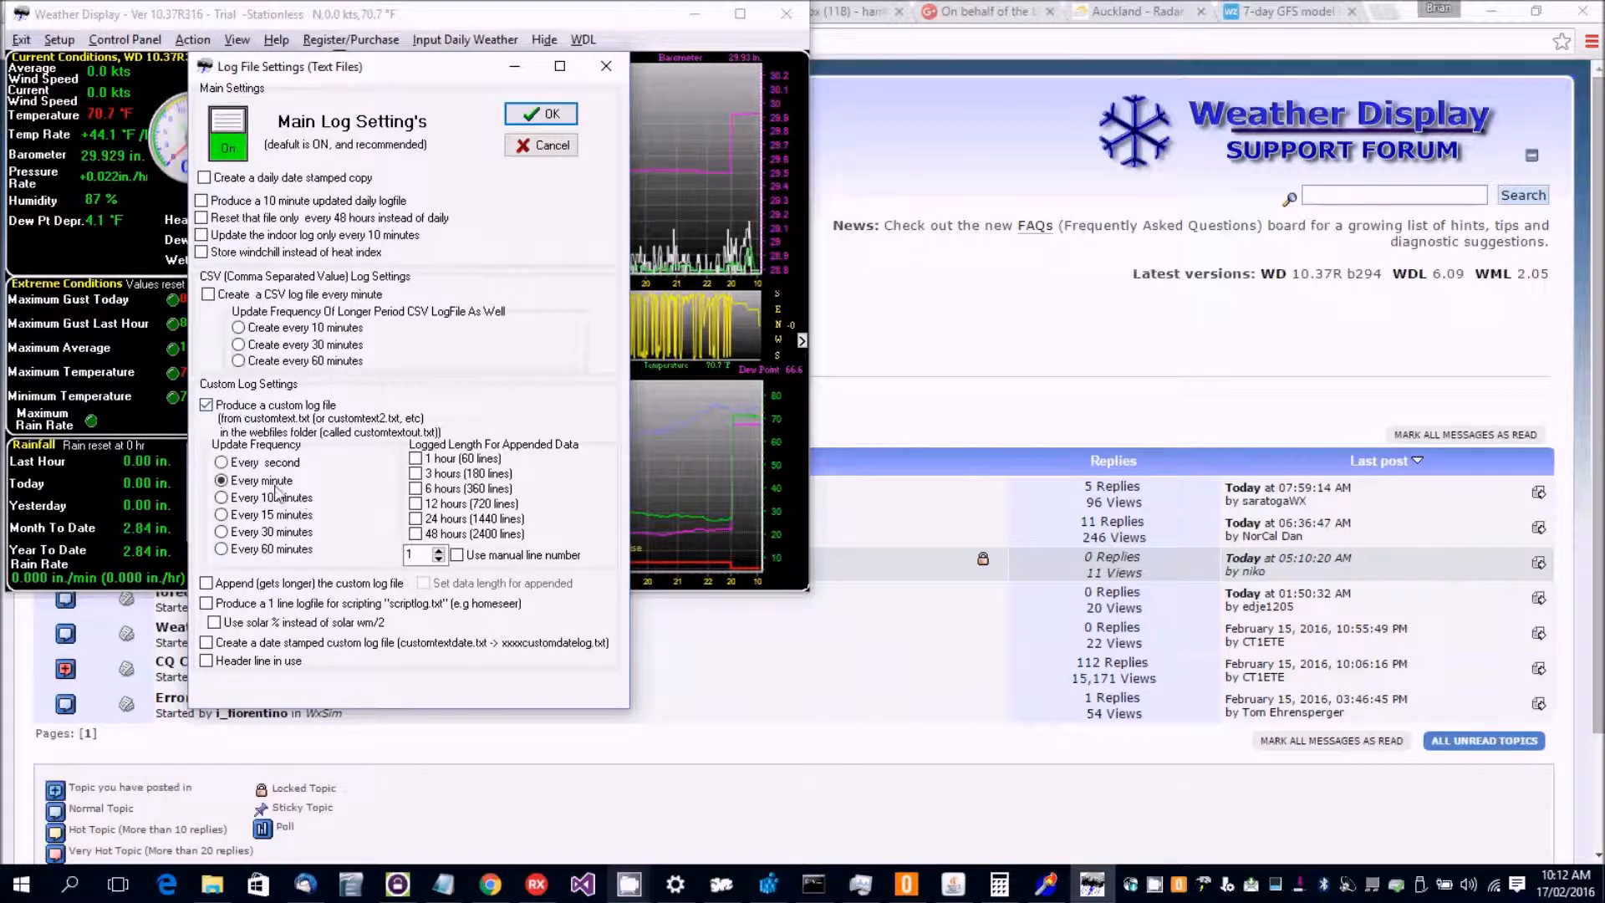
left_click(541, 114)
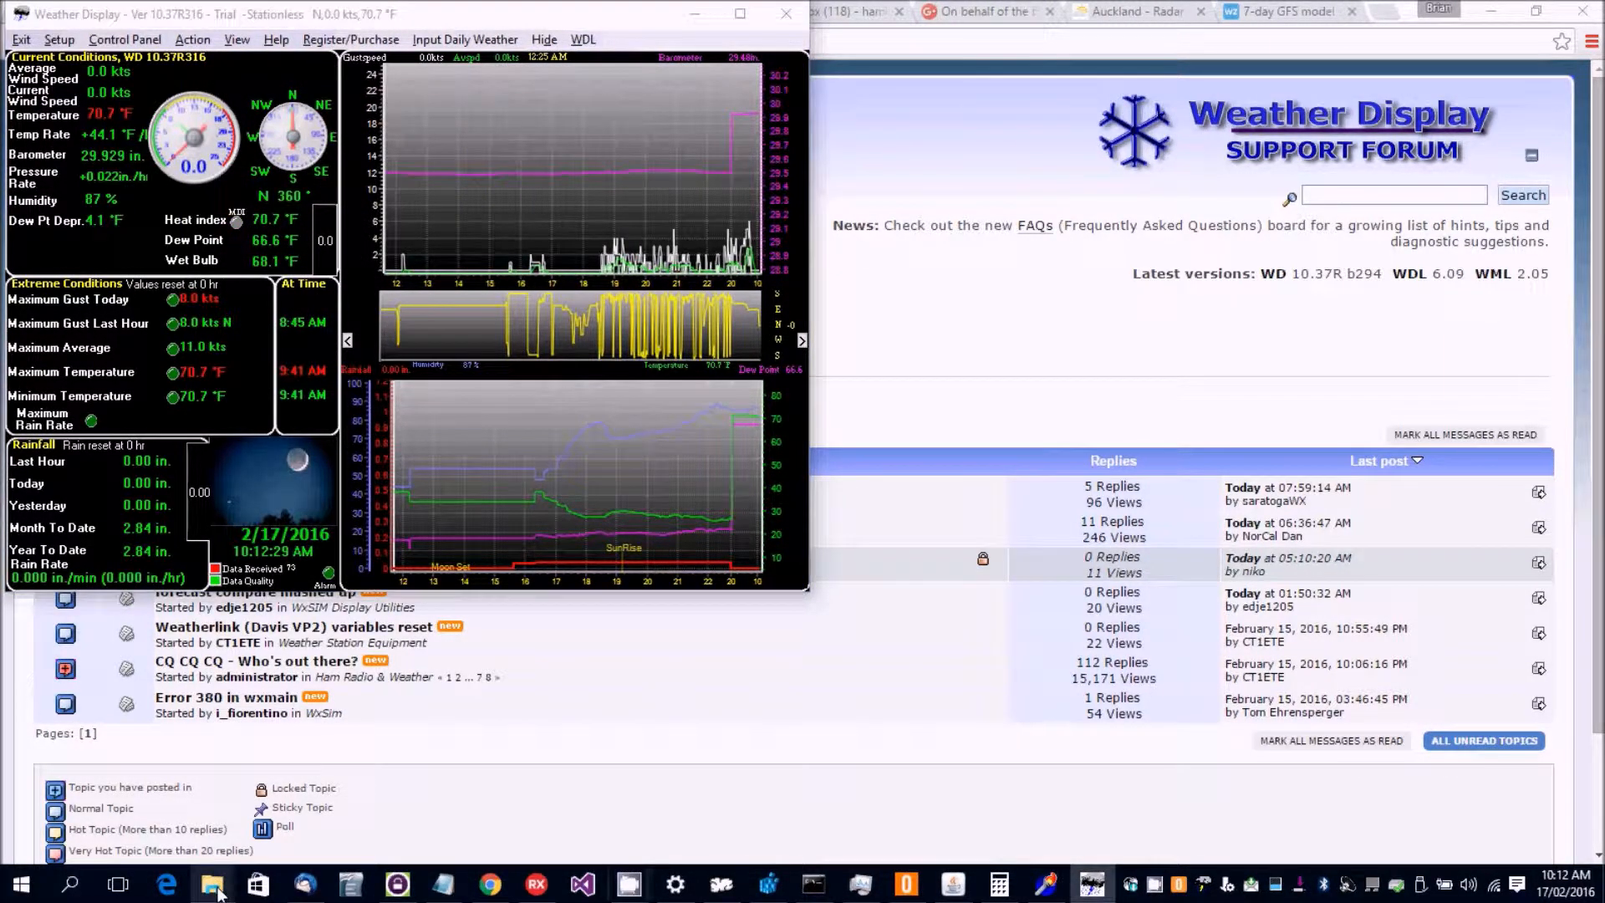
Browse File Explorer to C:\wdisplay\webfiles and select customtext.txt.
left_click(214, 883)
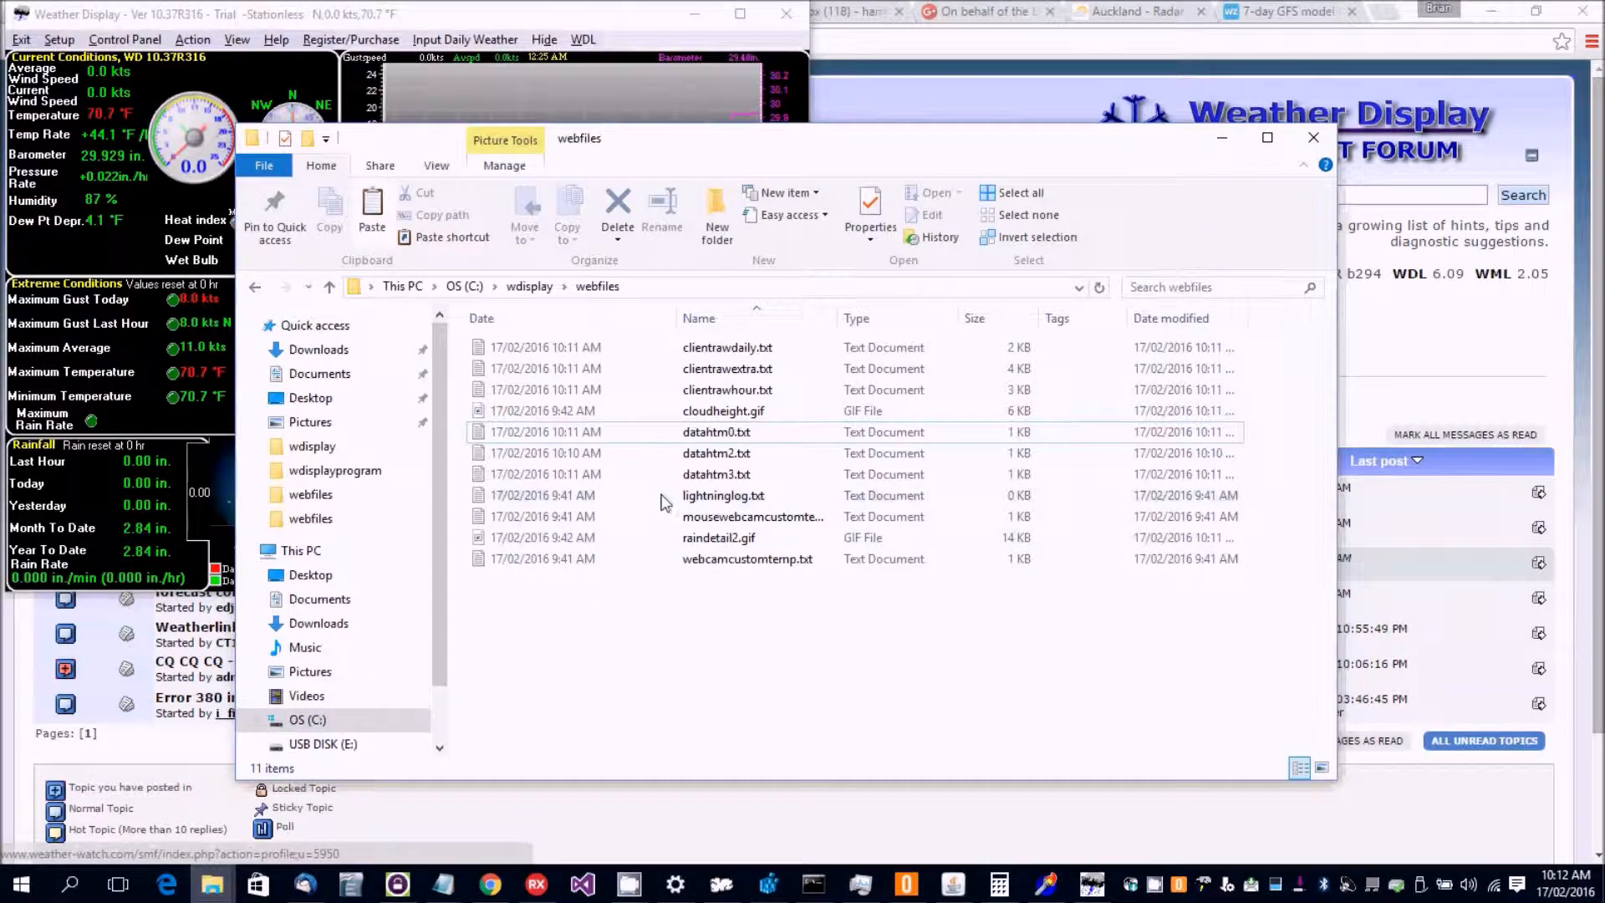
mouse_move(726, 452)
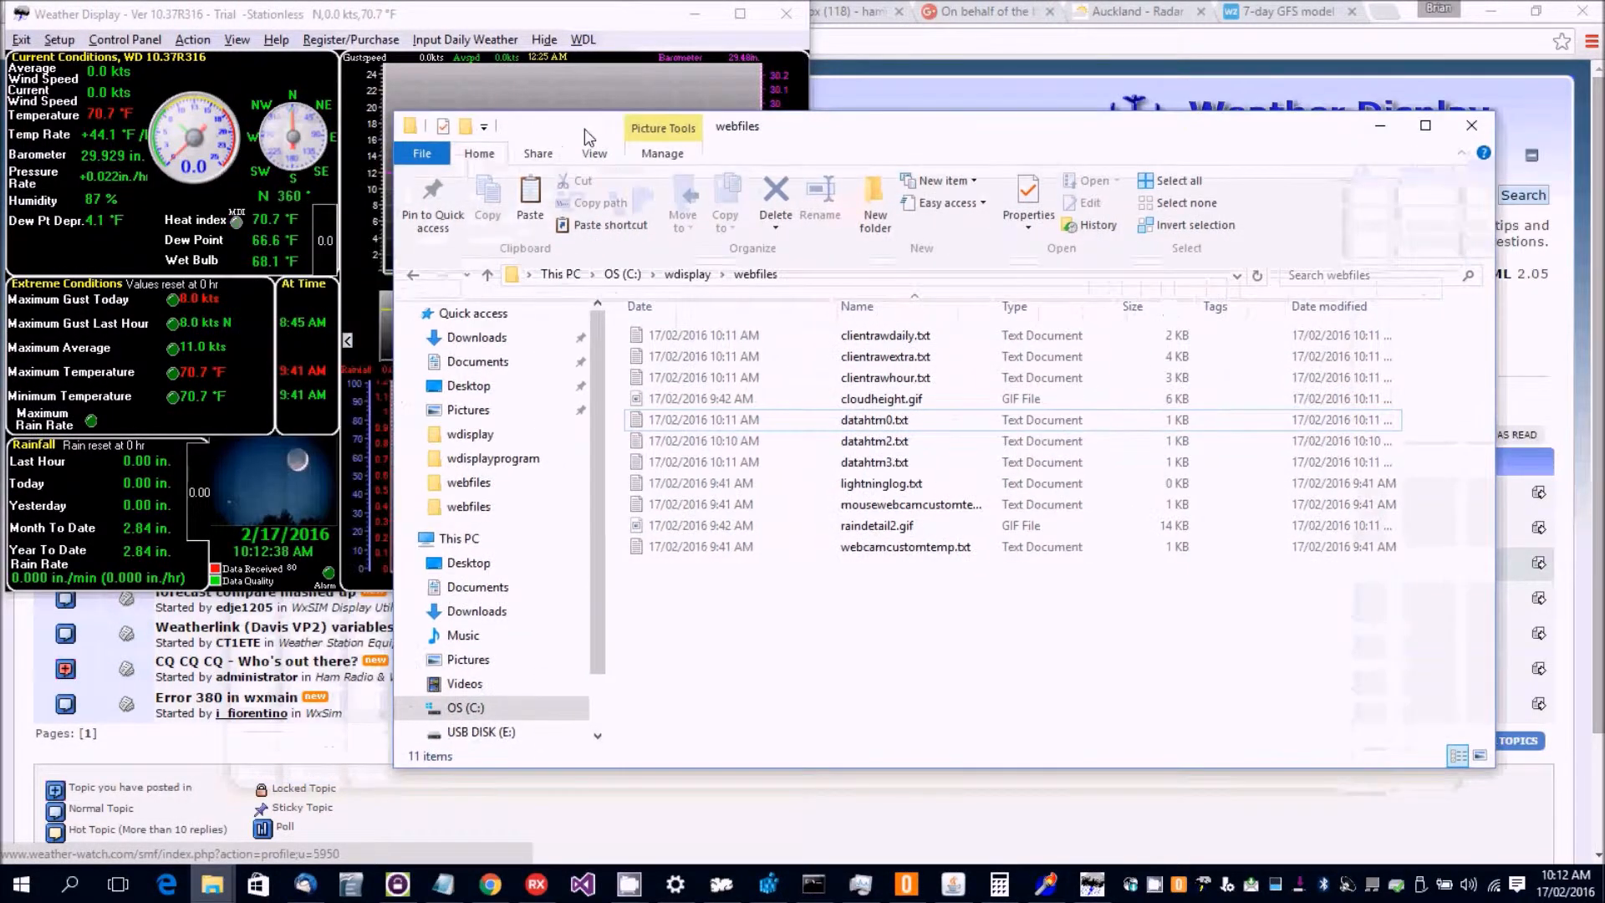
mouse_move(919, 704)
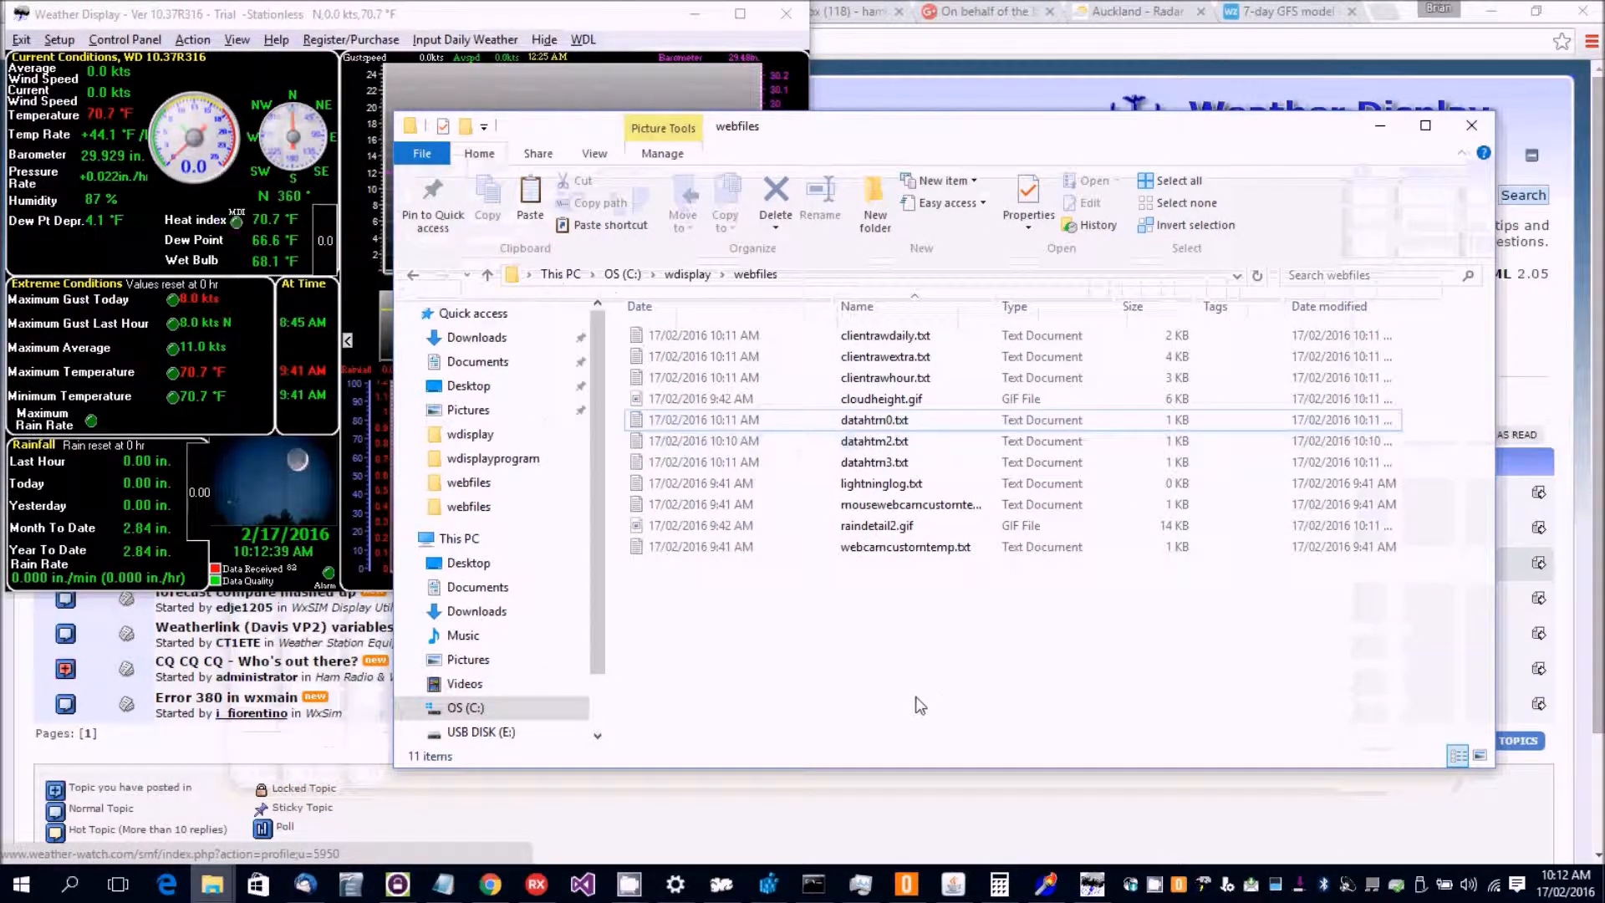
mouse_move(557, 673)
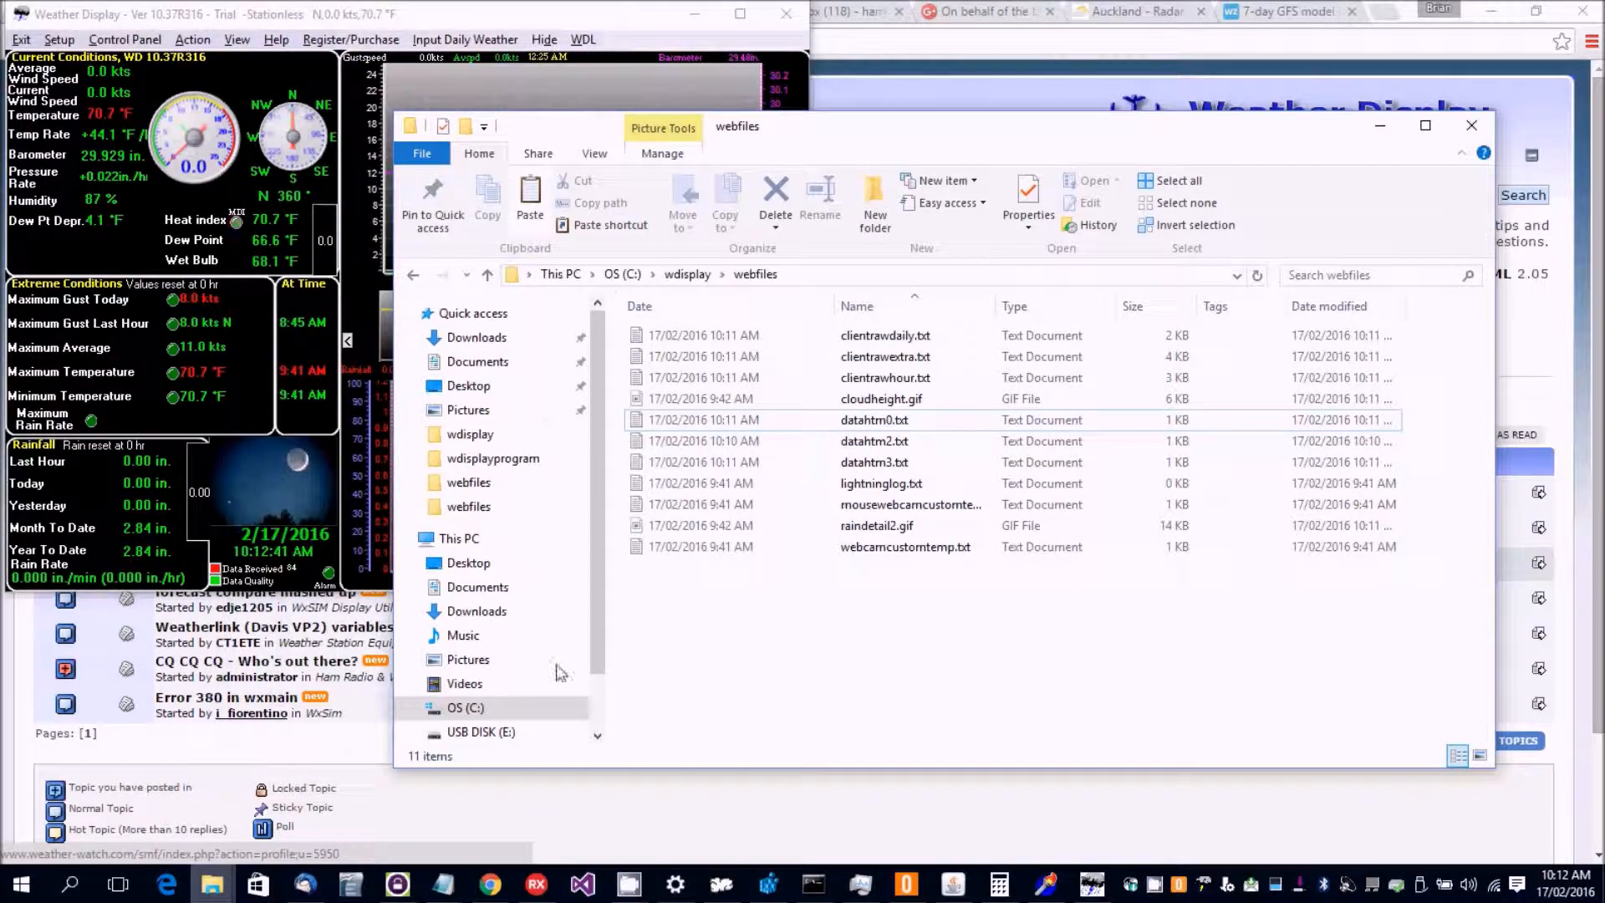
mouse_move(624, 652)
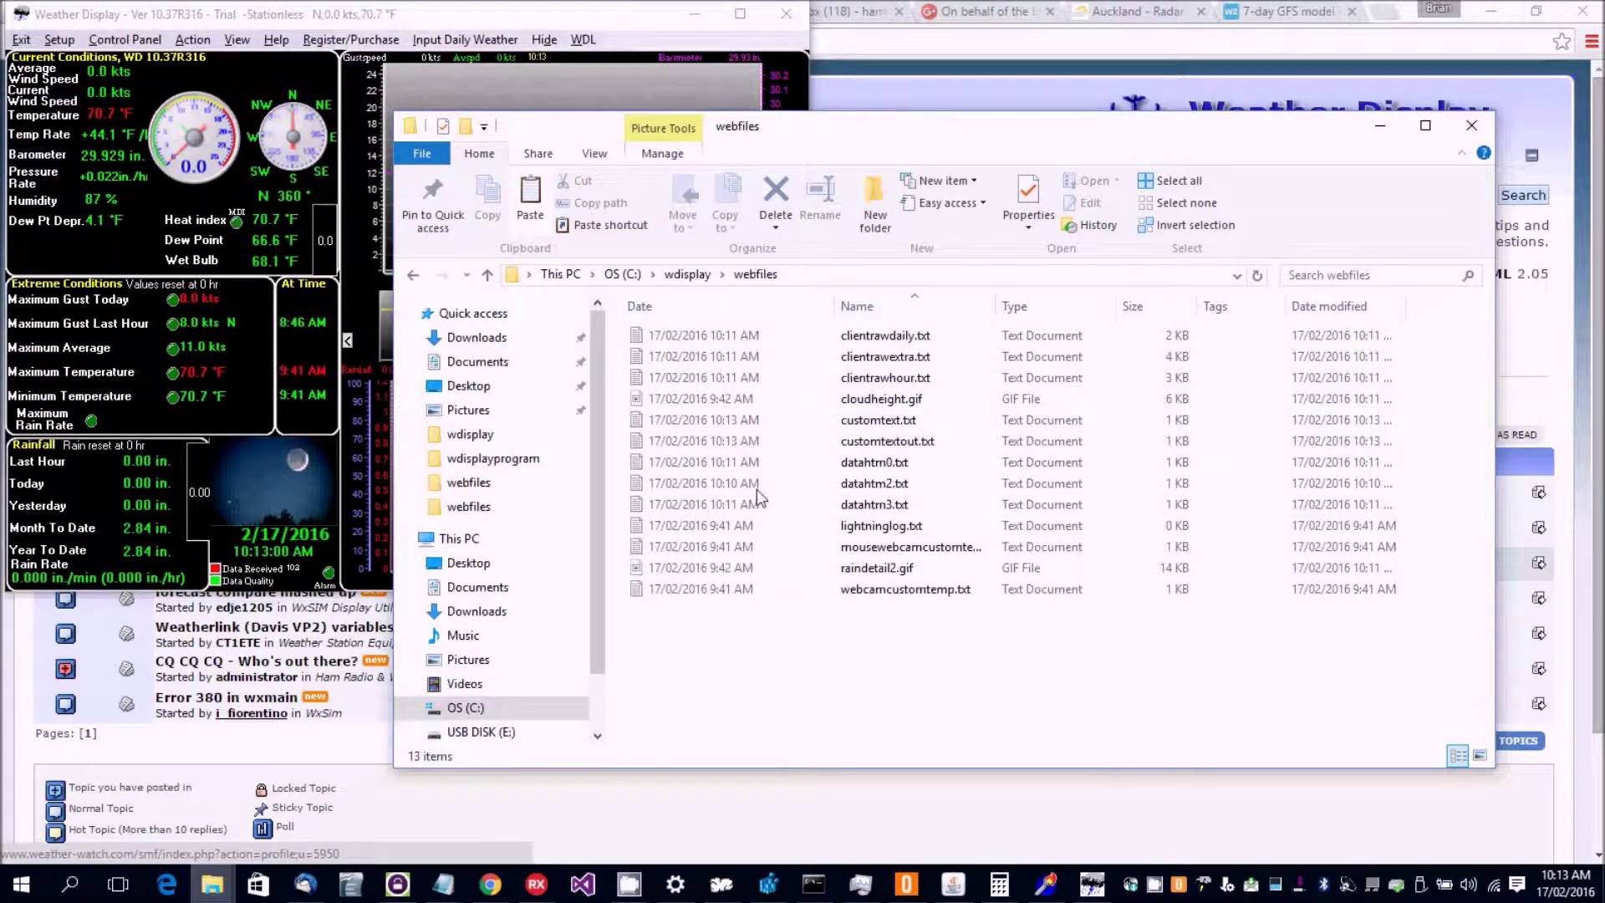
mouse_move(877, 420)
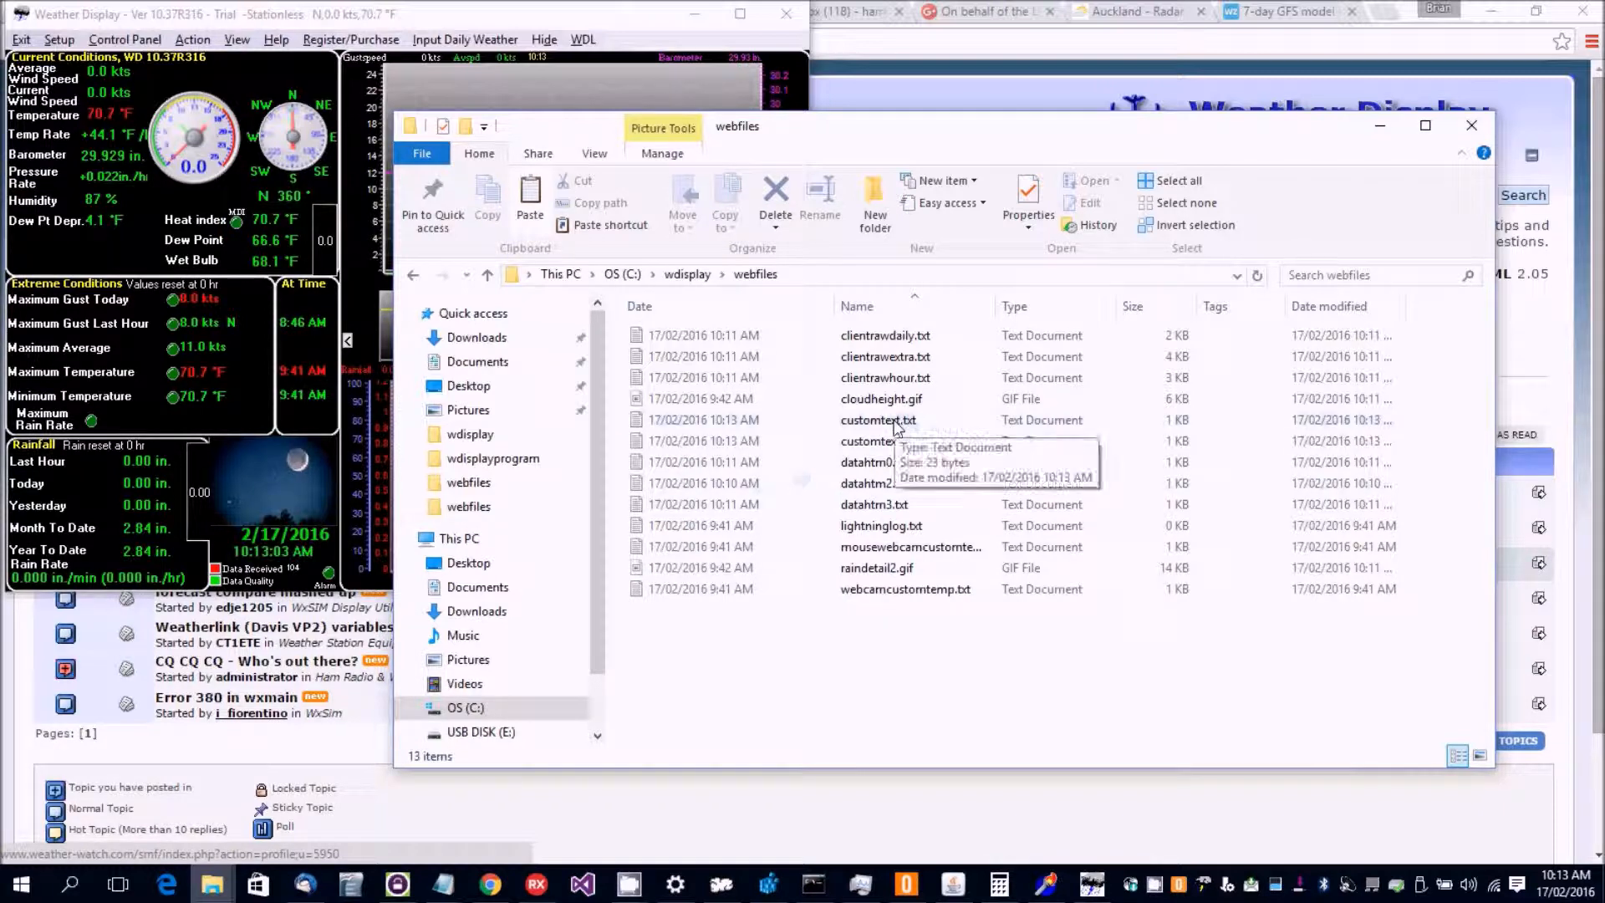
left_click(877, 420)
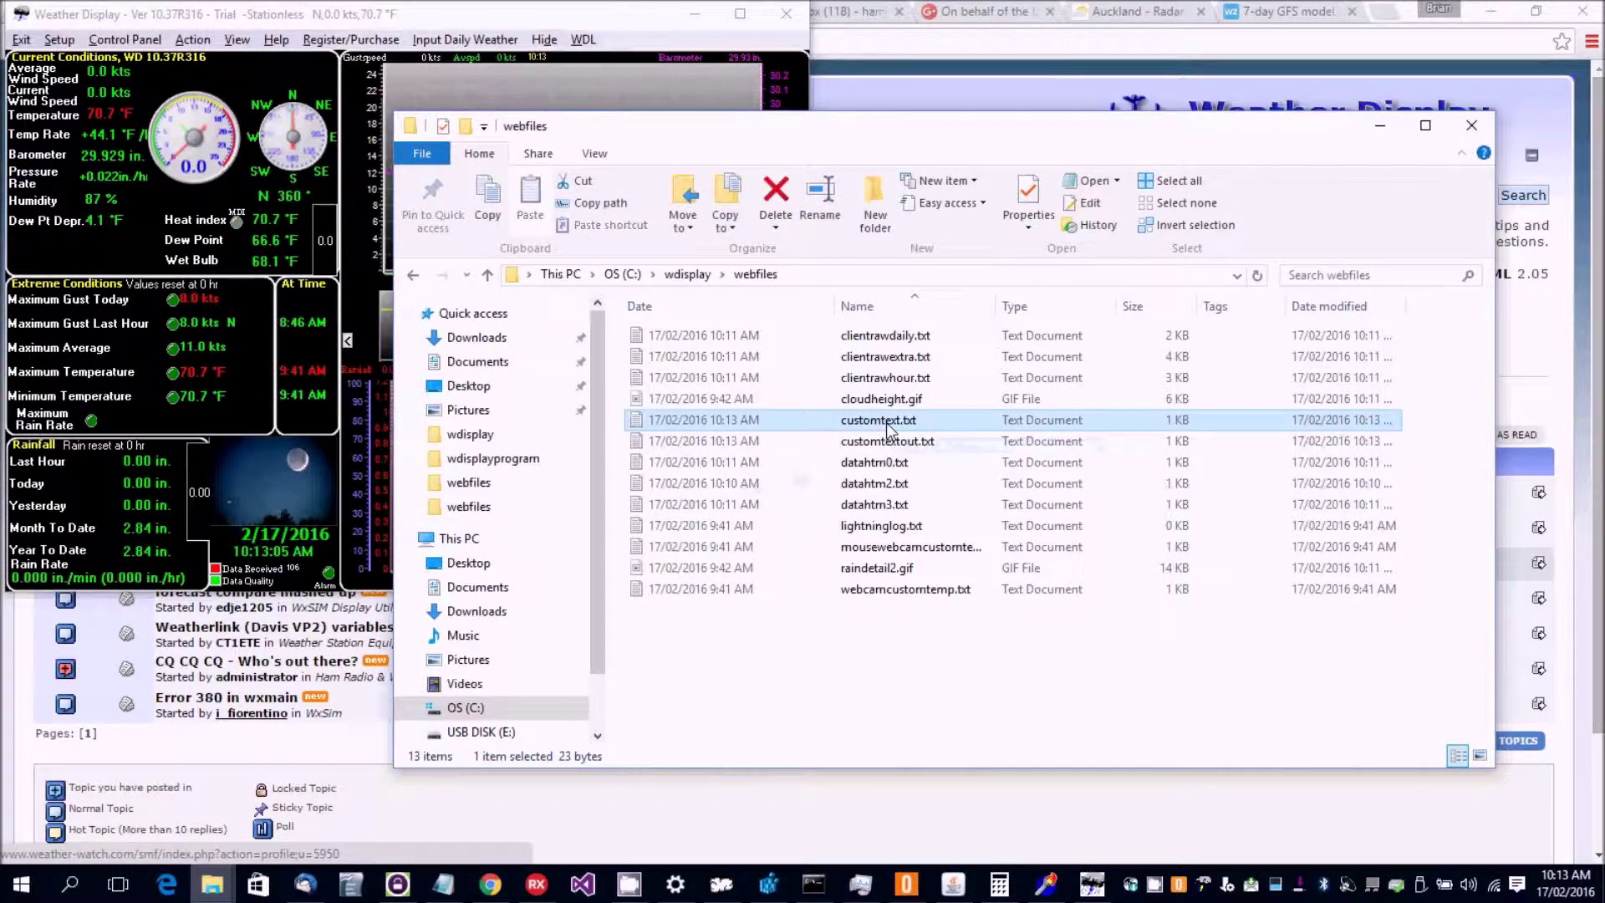
View customtext.txt tags (%temp% %hum% %avgspd%), then customtextout.txt values (70.7 87 0.0).
double_click(877, 420)
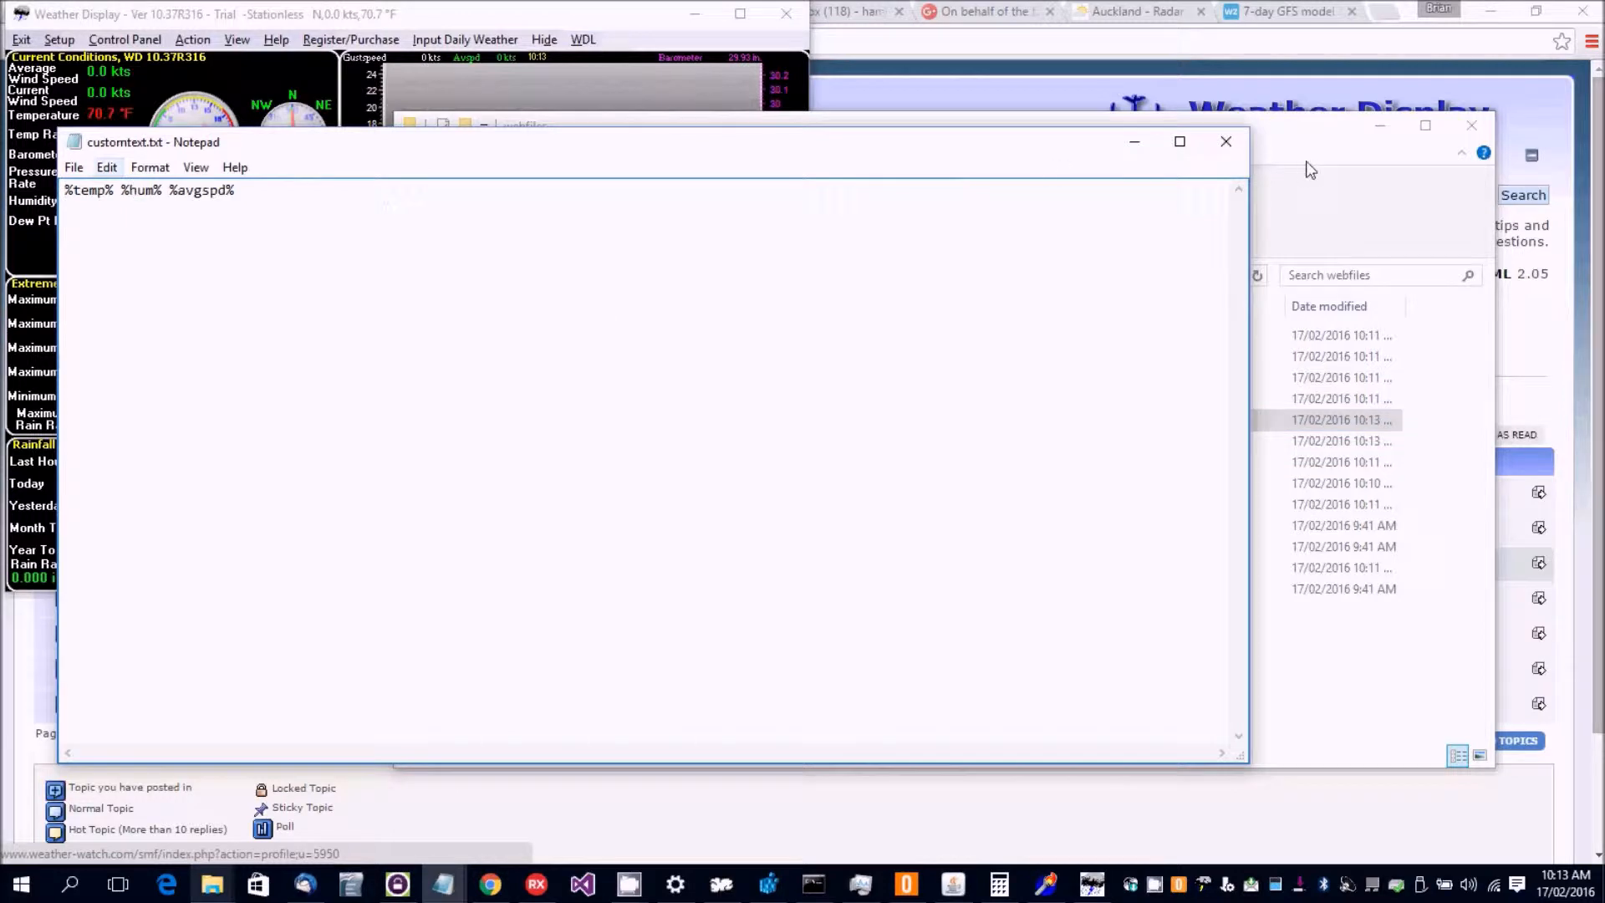
mouse_move(1225, 141)
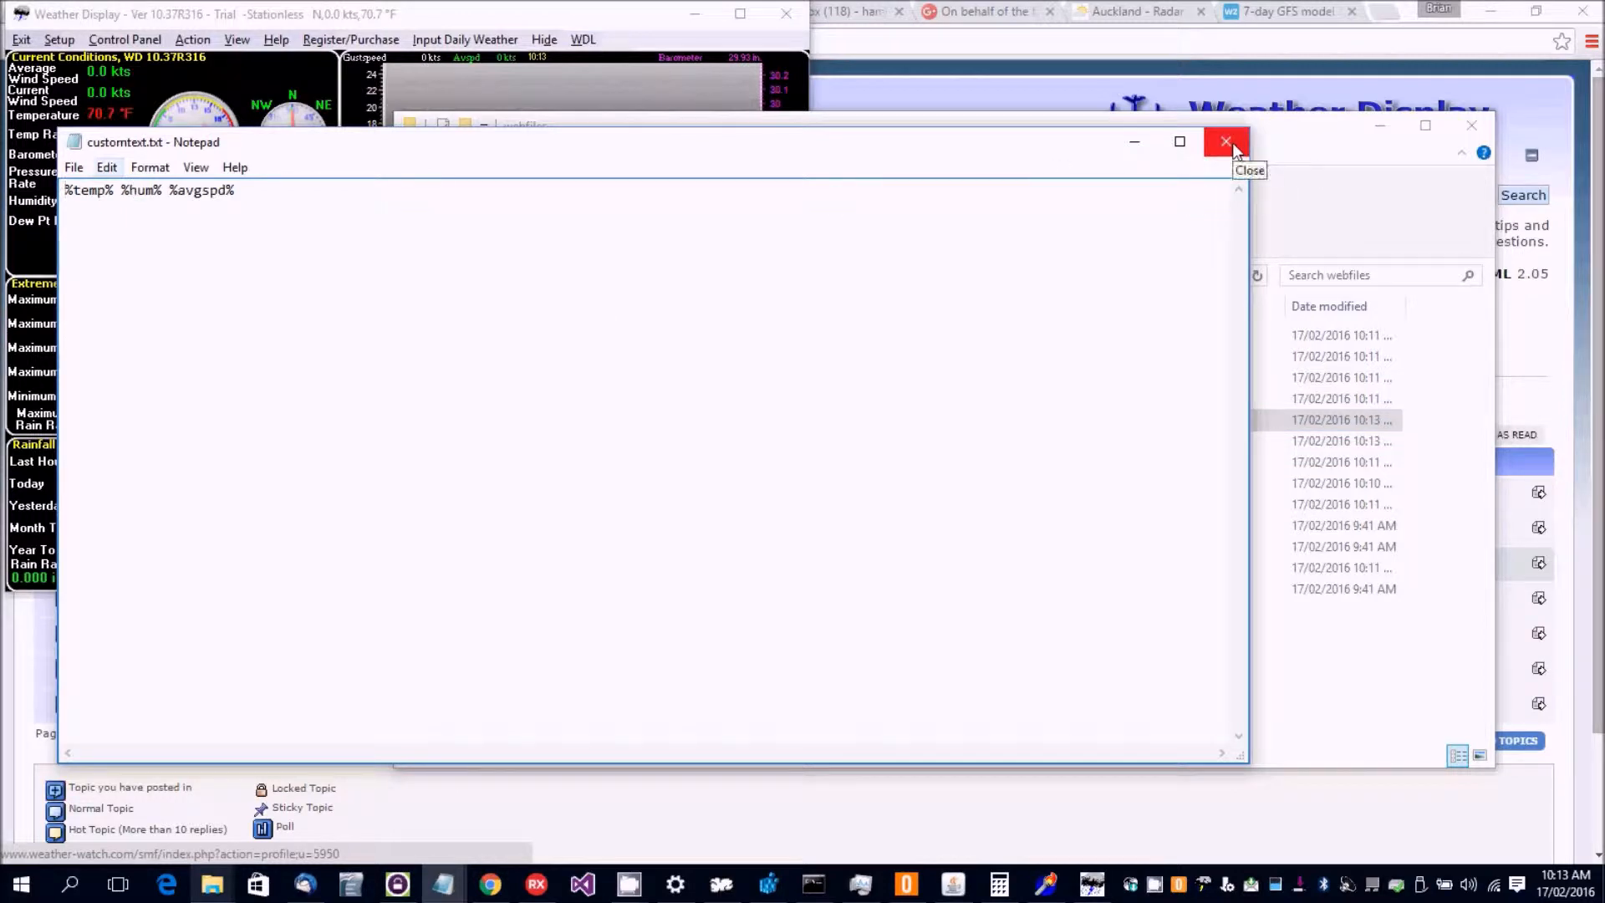
left_click(1225, 141)
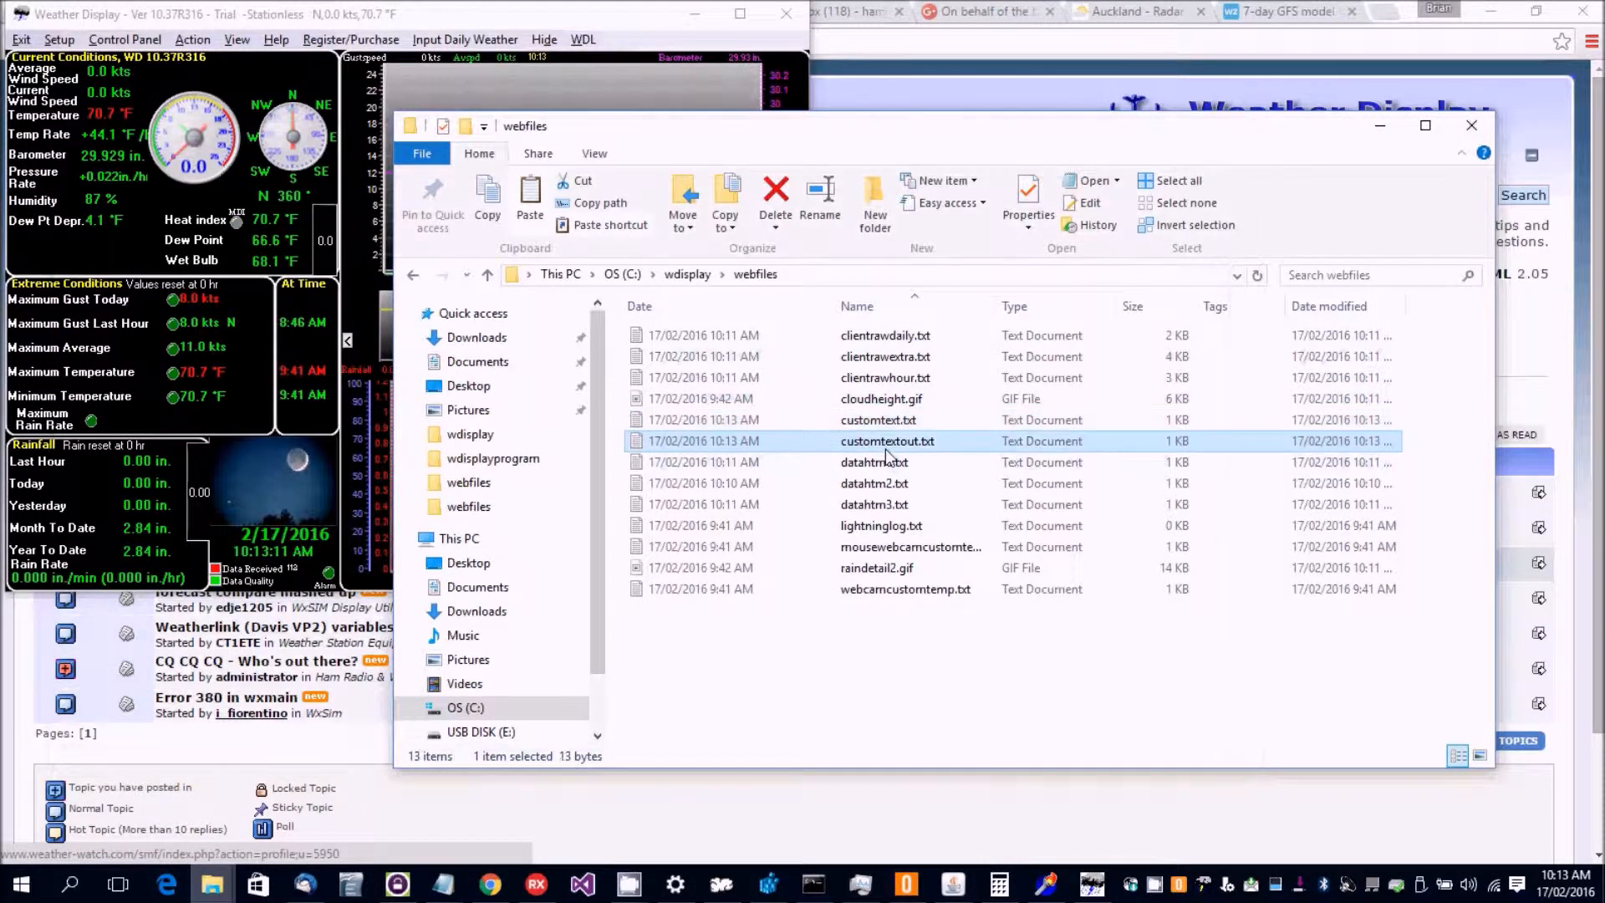
double_click(888, 440)
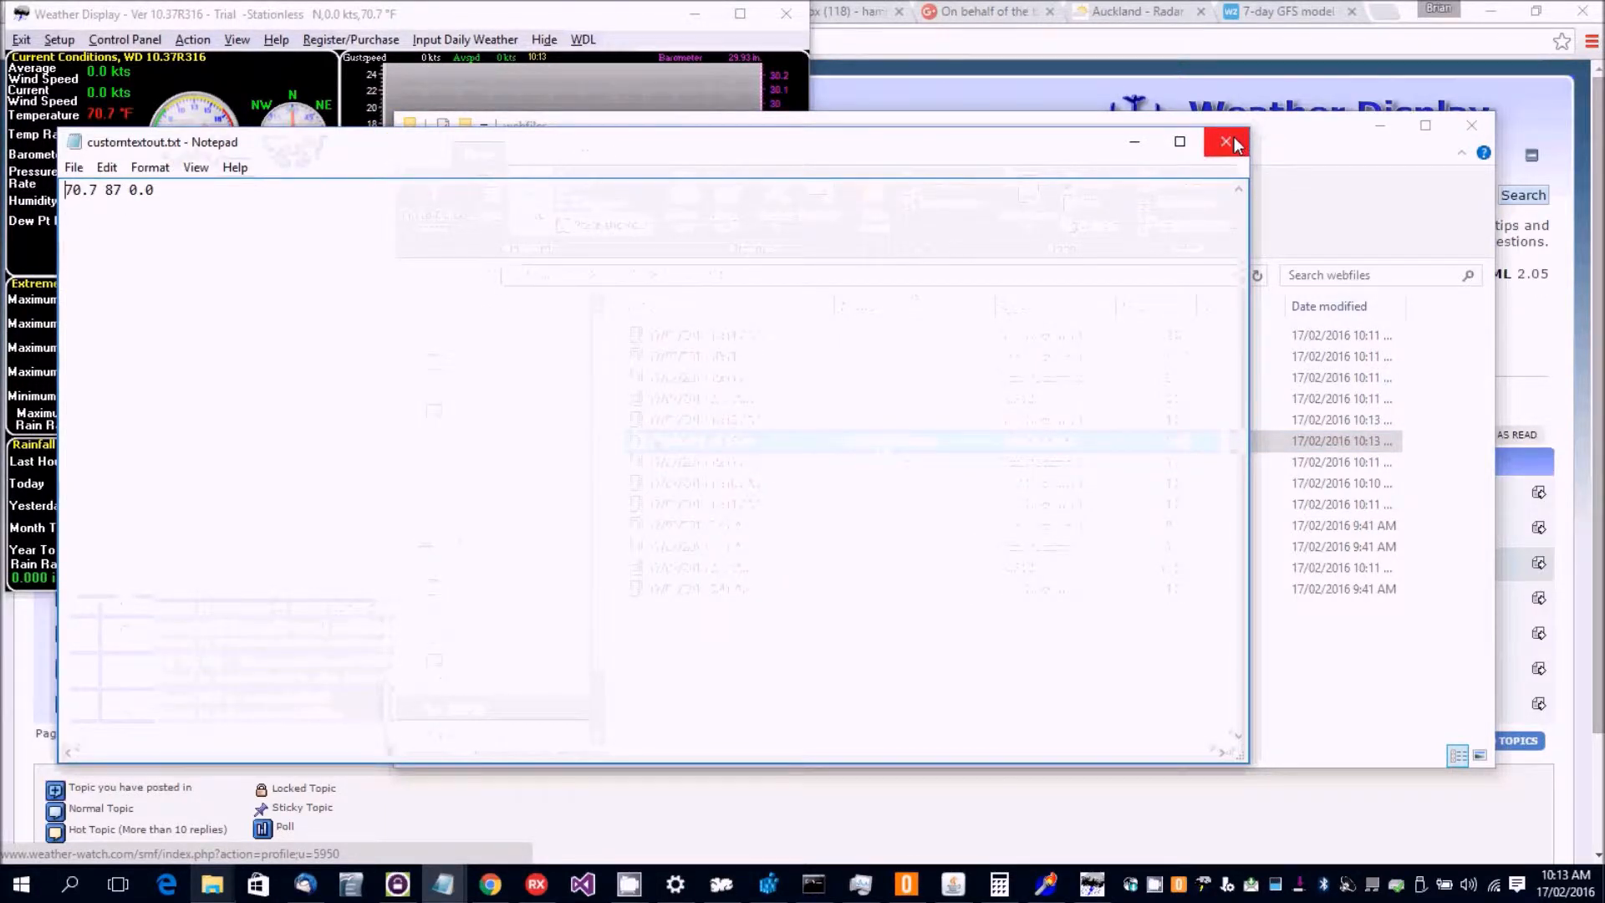
left_click(1225, 142)
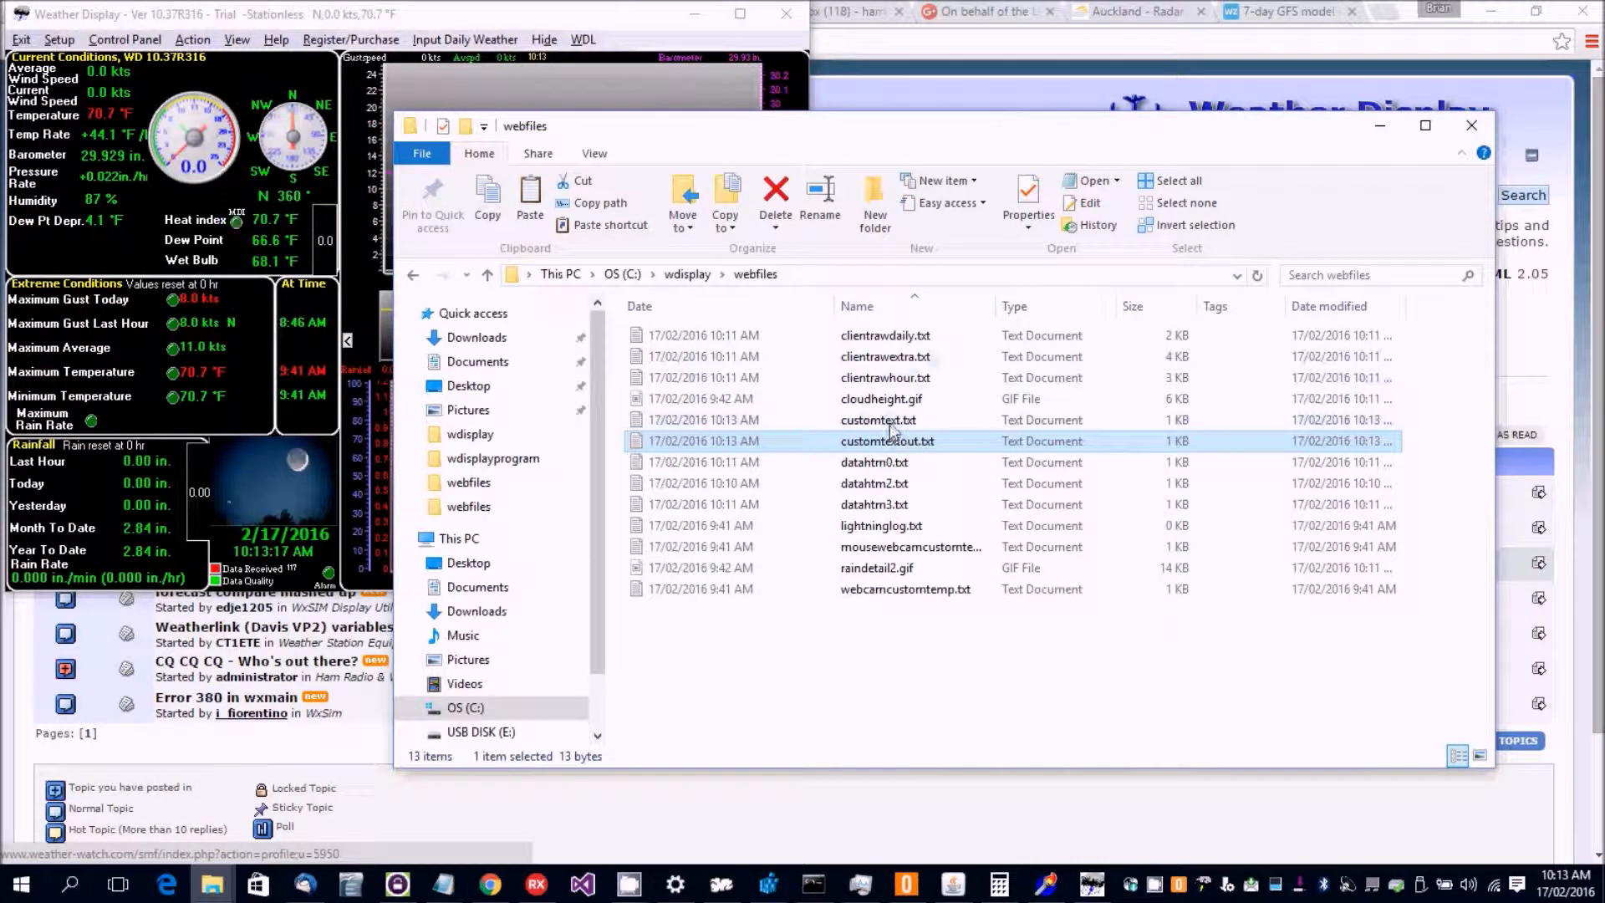
mouse_move(211, 885)
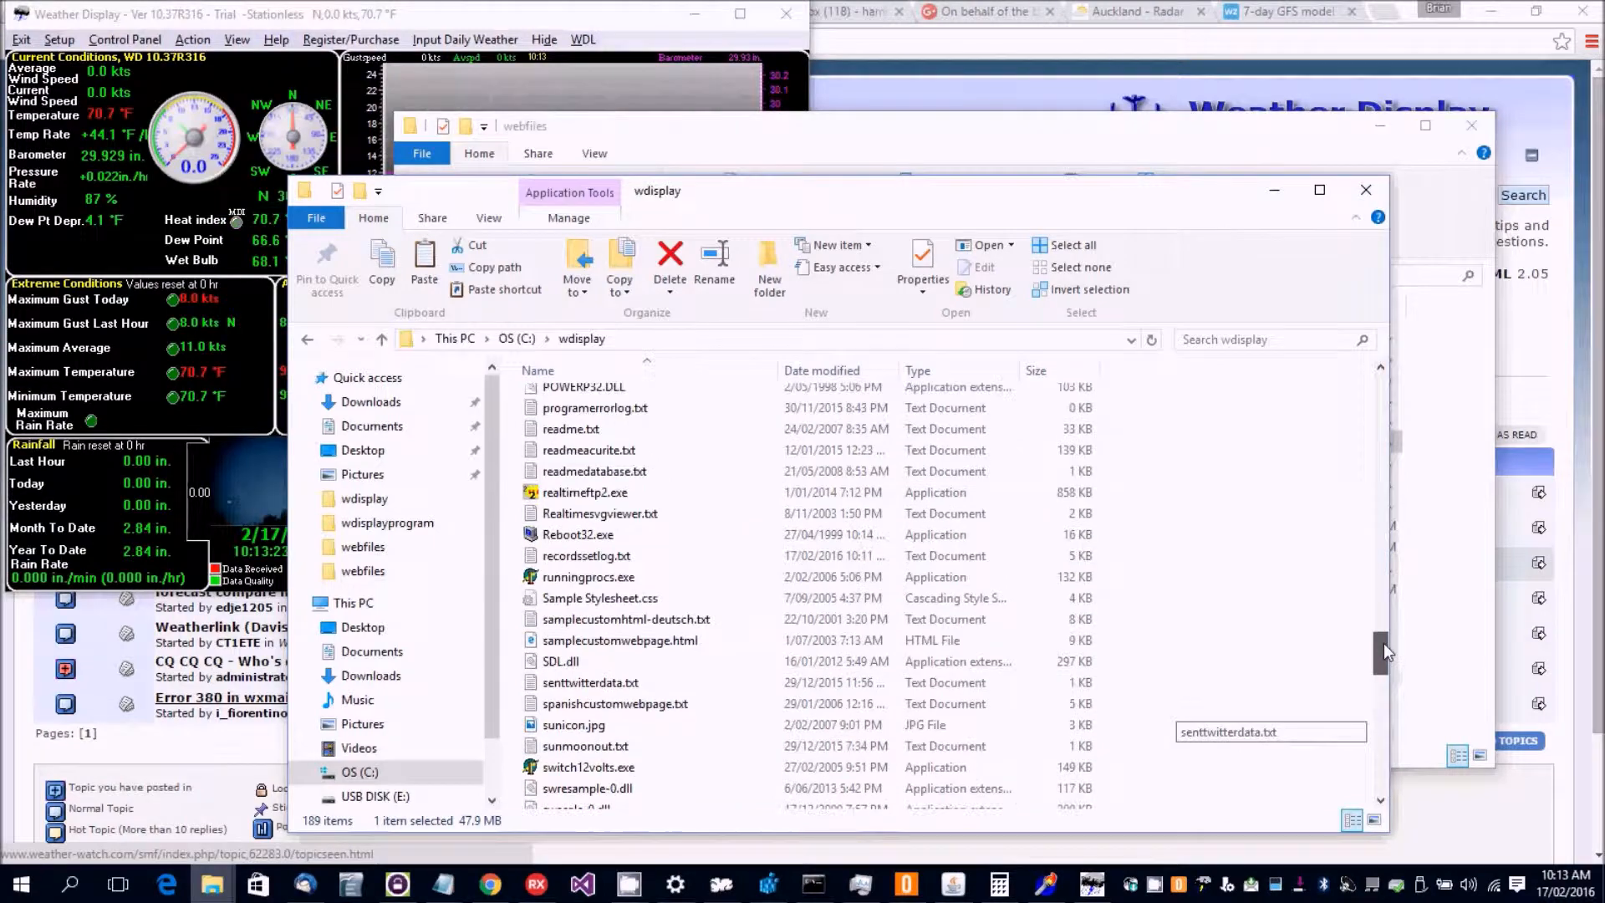
Find the %time% tag in tagslist.txt, then switch back to the webfiles Explorer window.
scroll("down", 3)
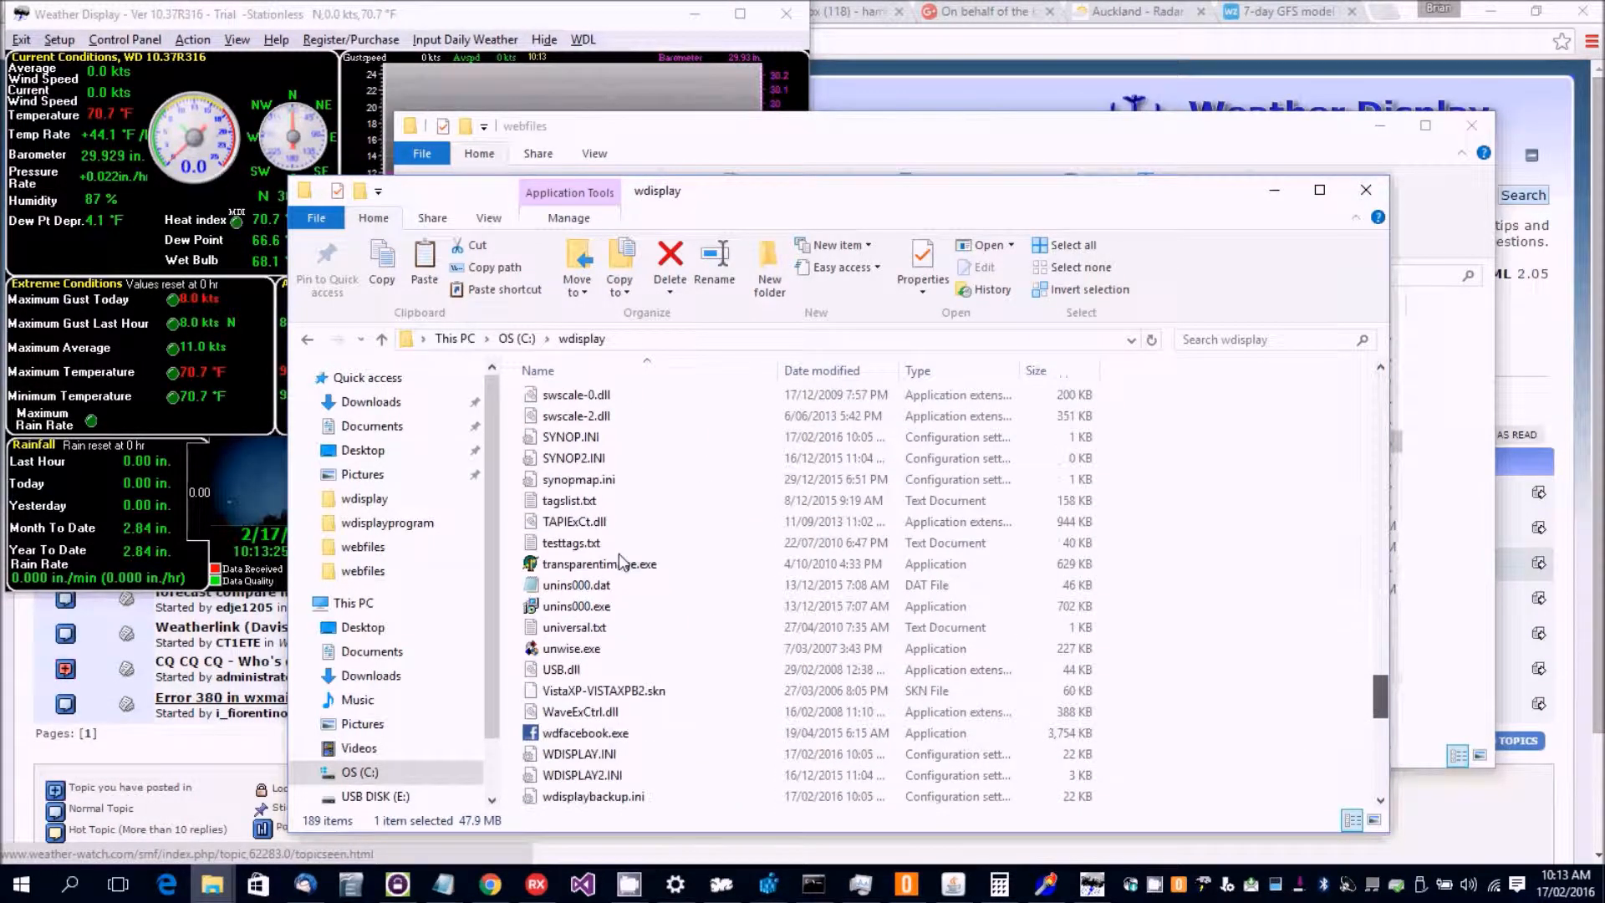
double_click(569, 500)
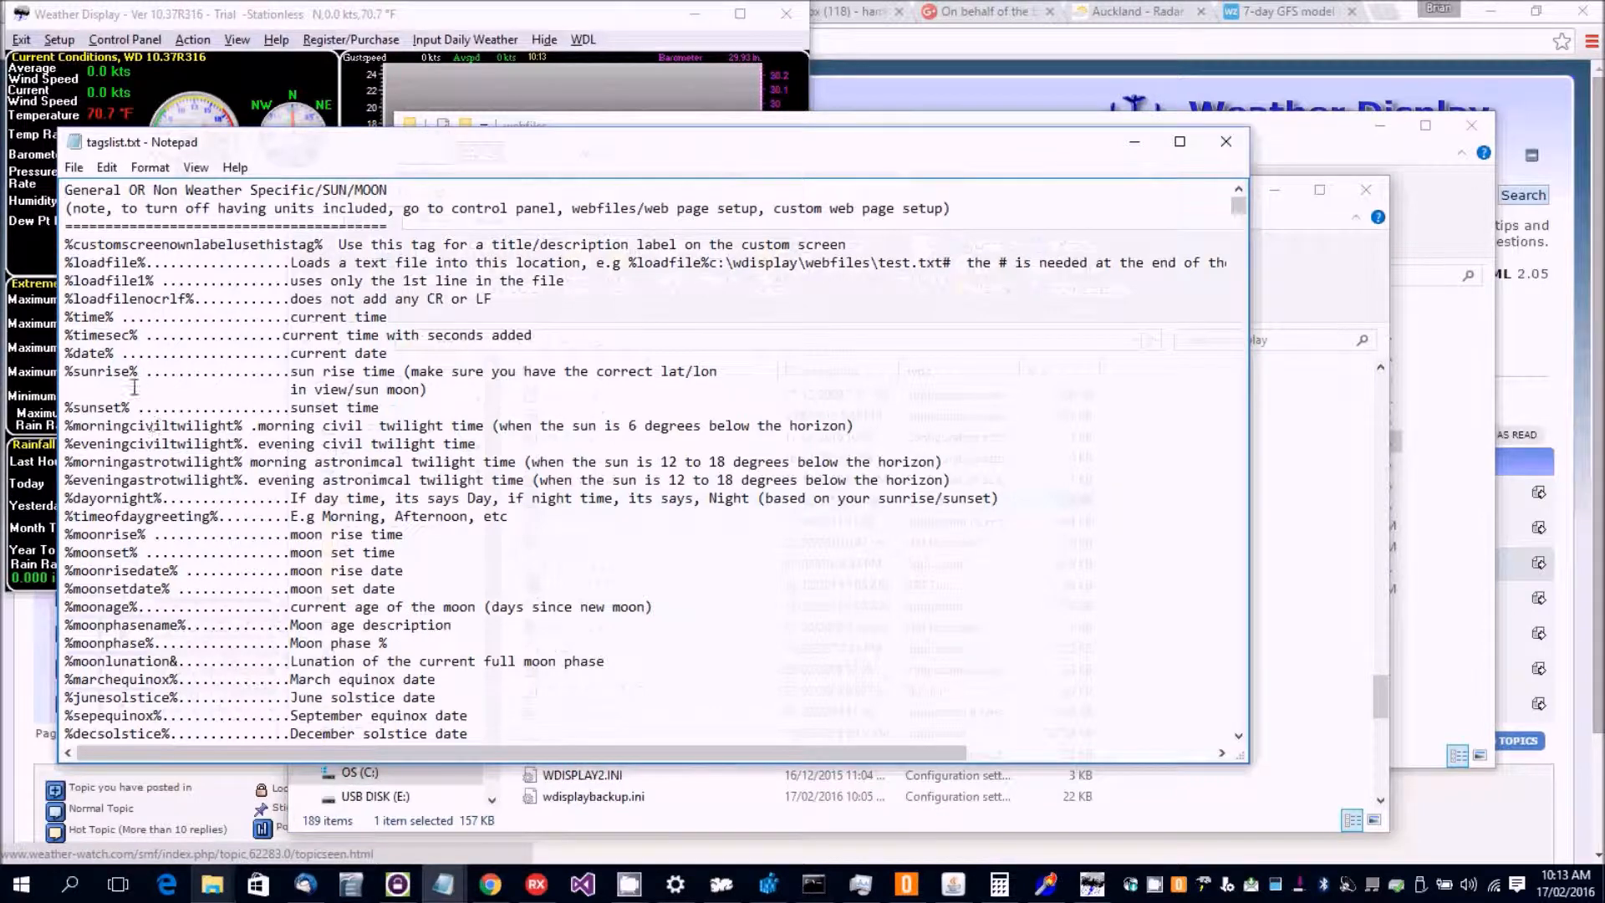
right_click(82, 316)
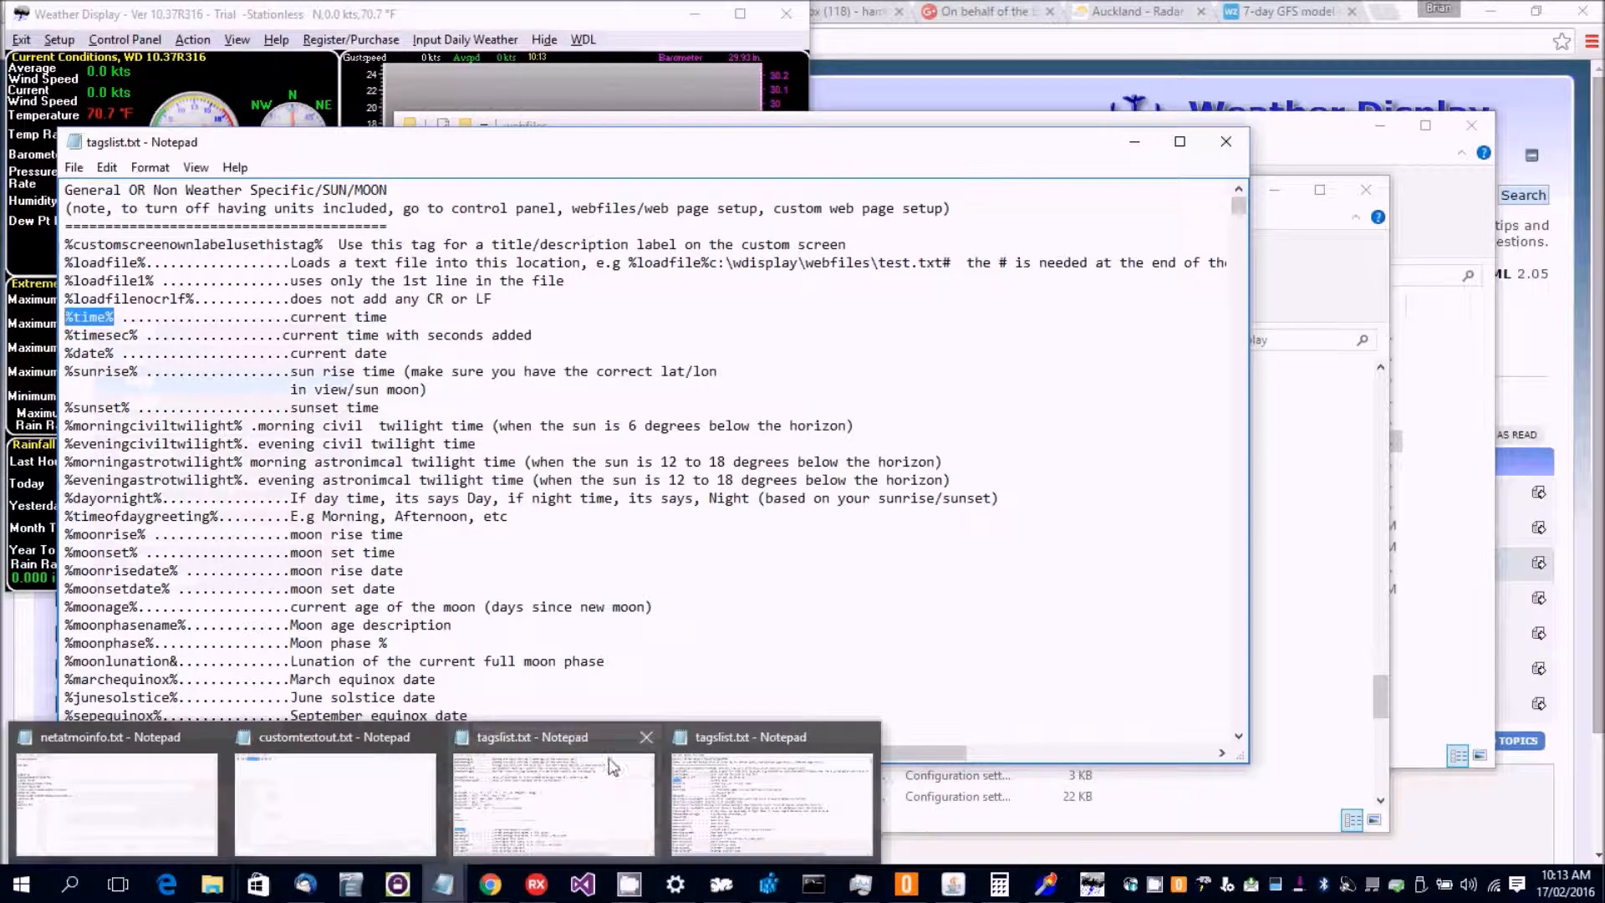
left_click(333, 804)
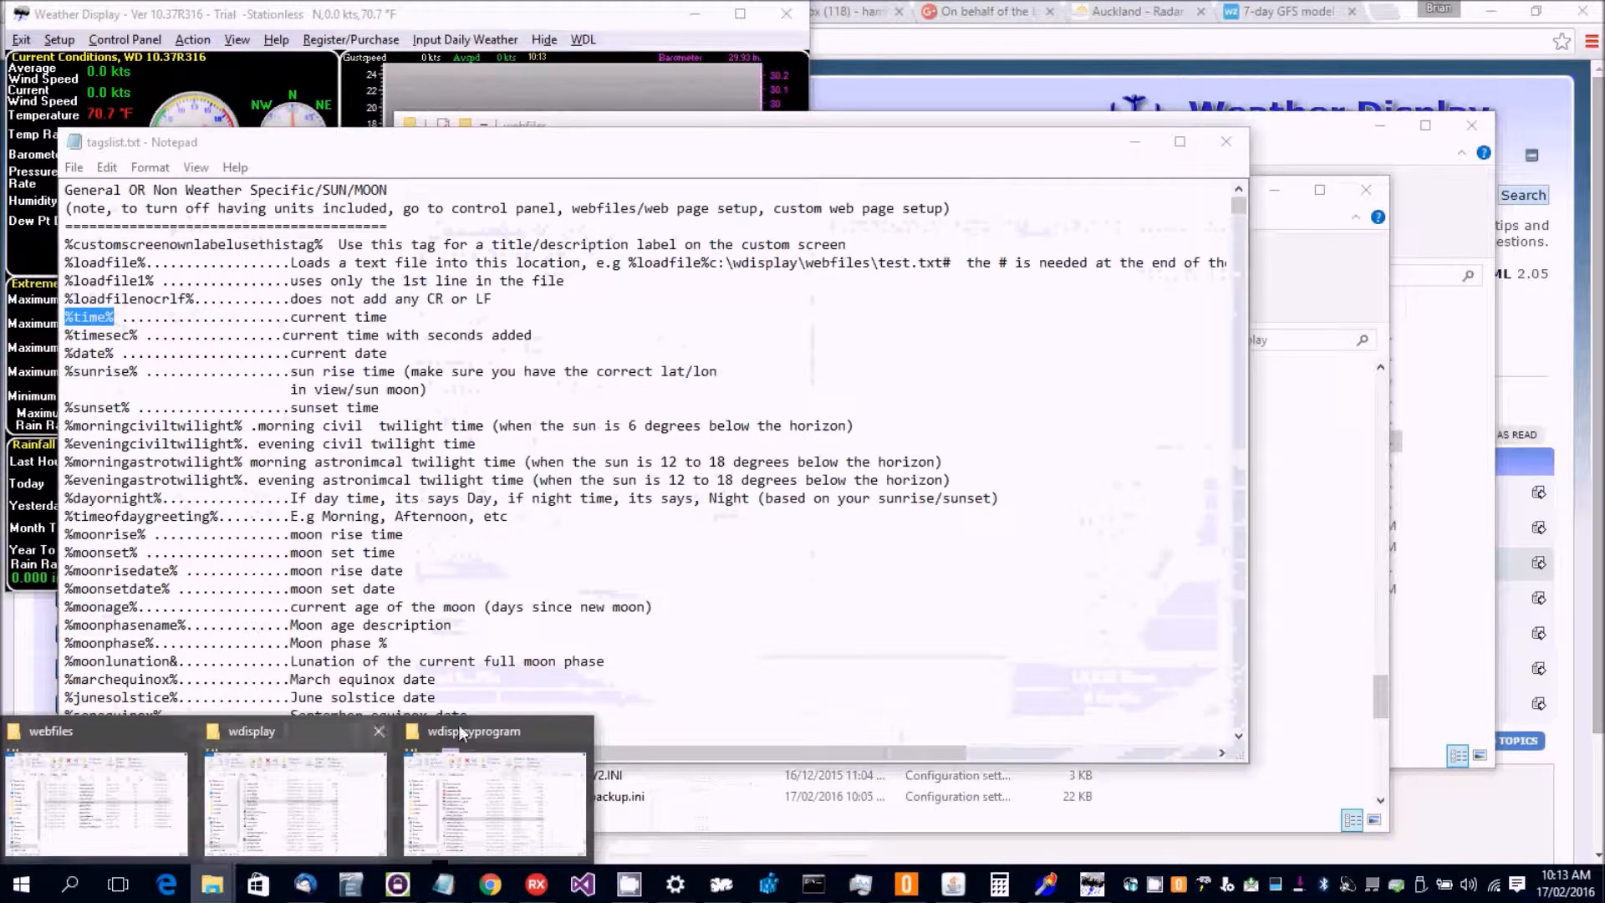
left_click(95, 799)
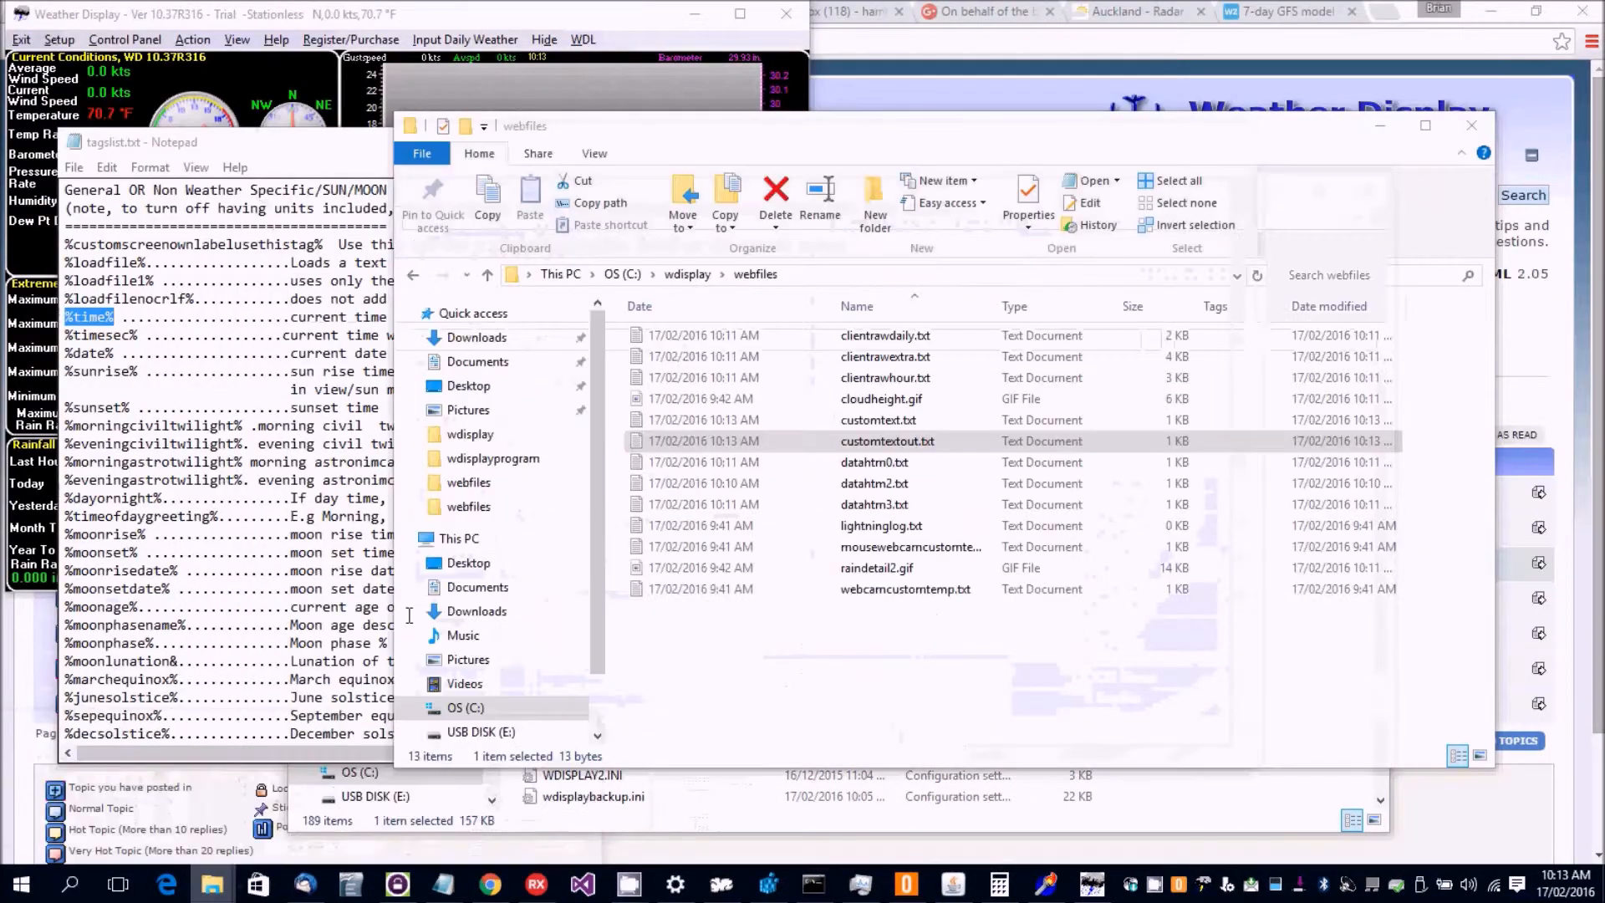
Append %time% after %temp% %hum% %avgspd% in customtext.txt and save it.
left_click(877, 419)
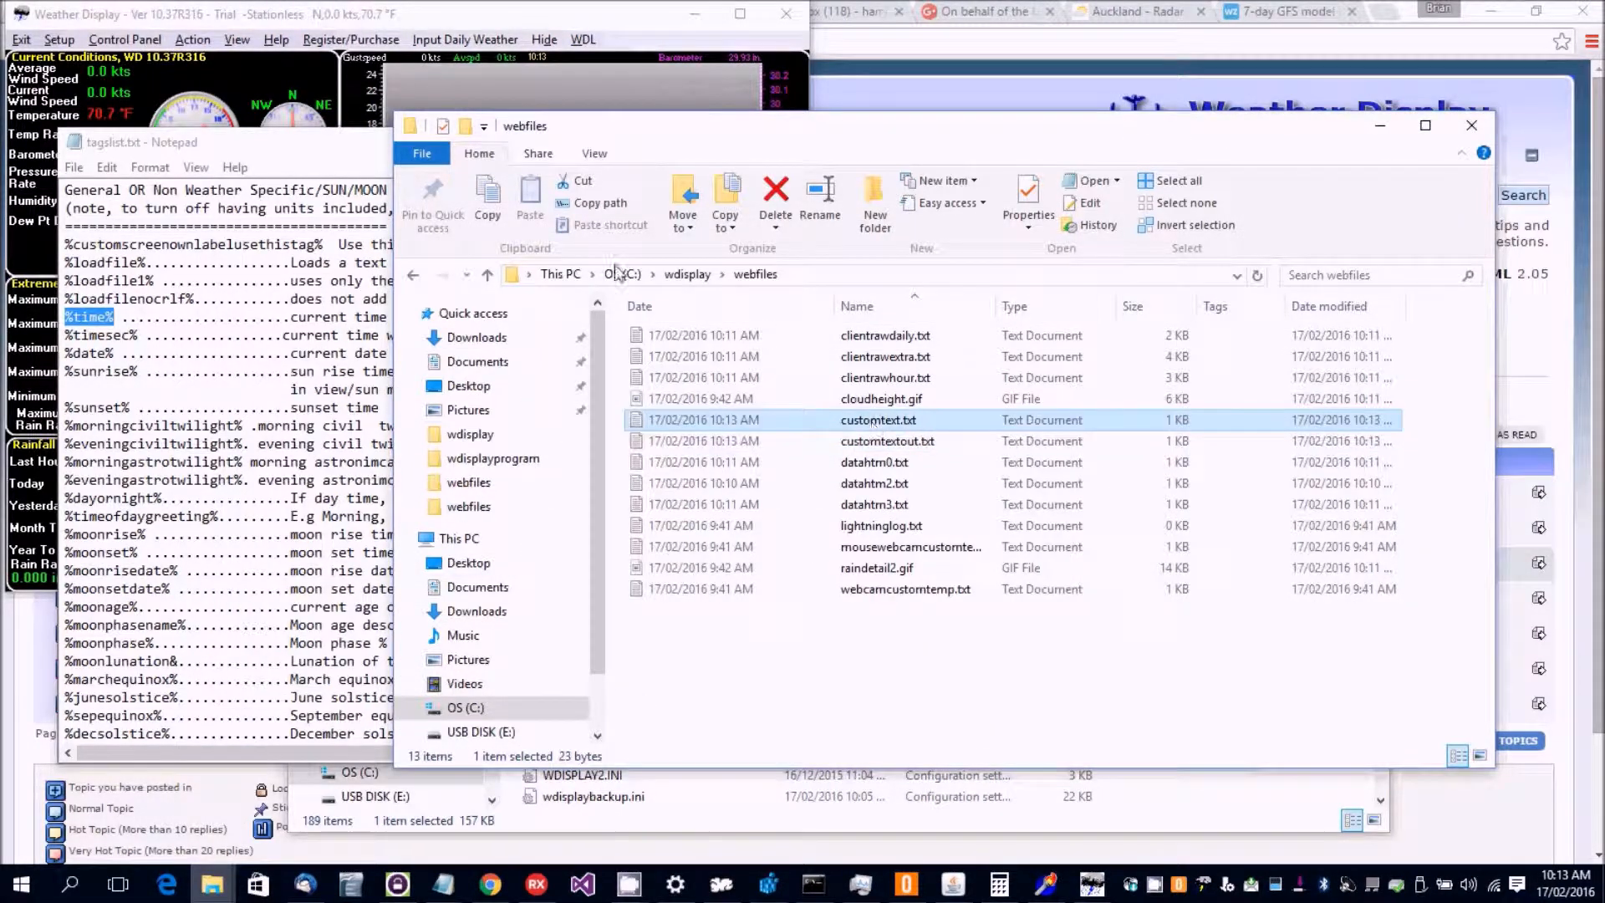
double_click(877, 419)
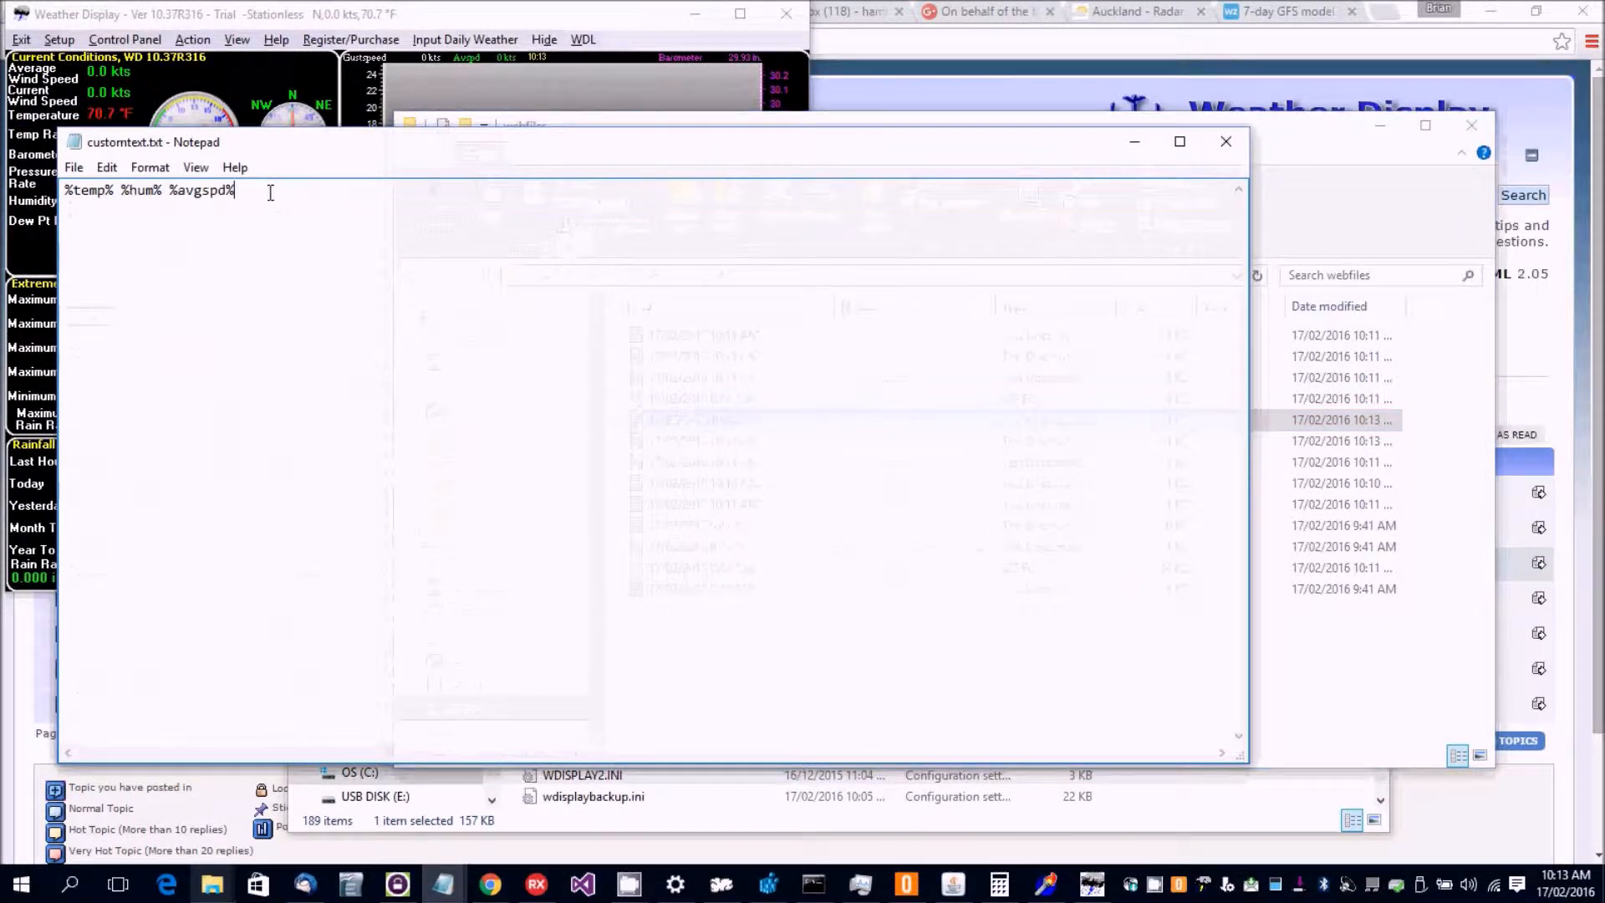
type("%time%")
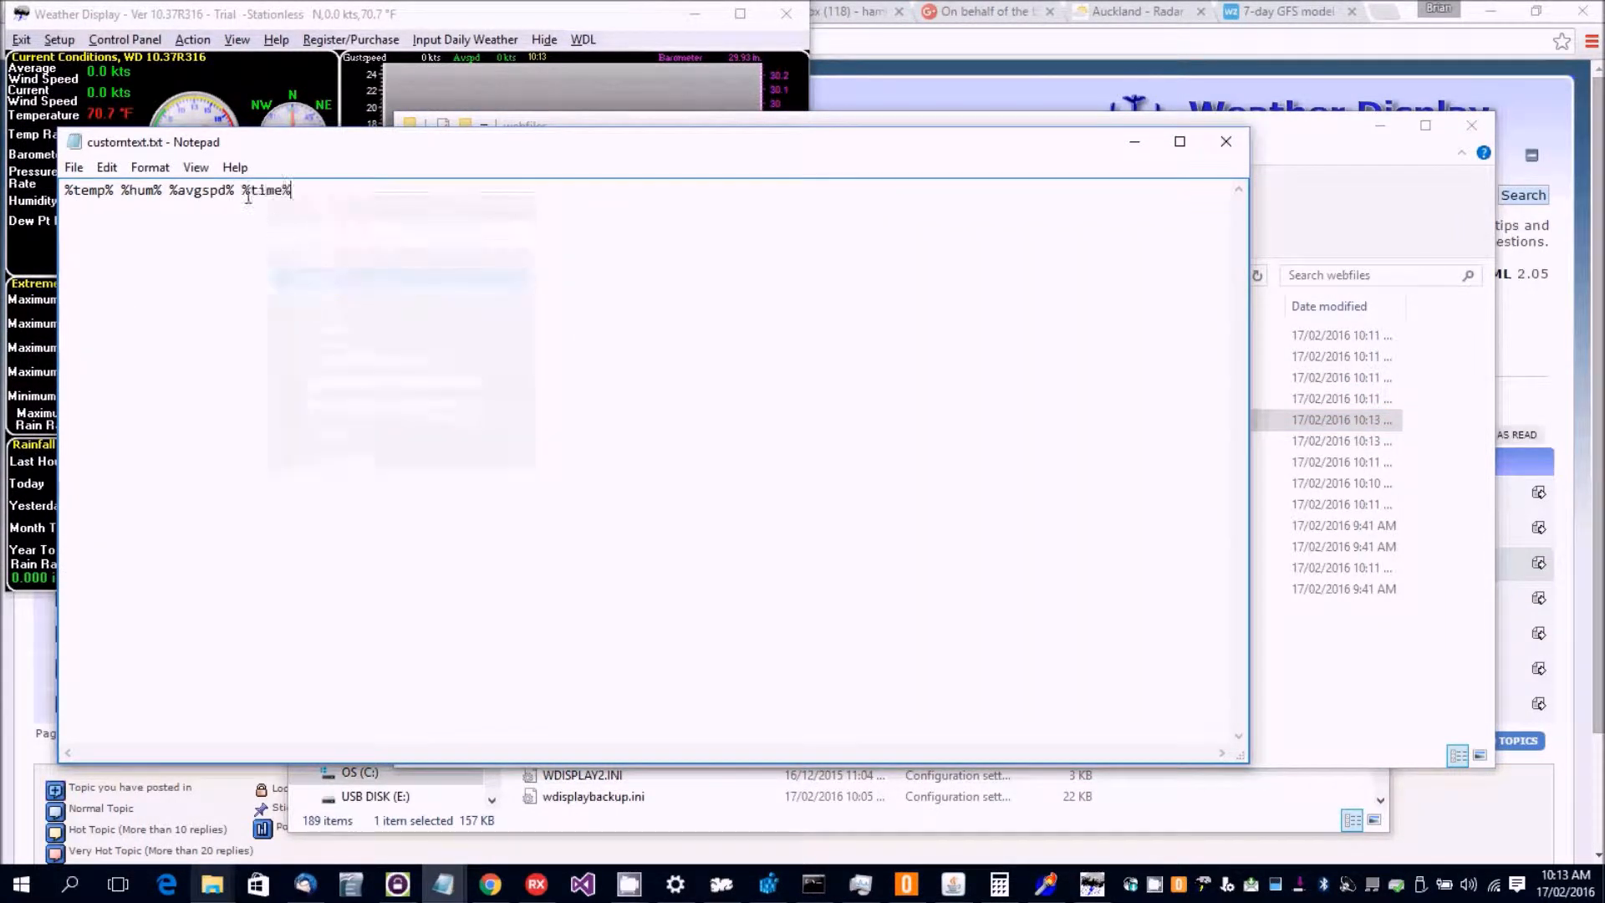
key("Backspace")
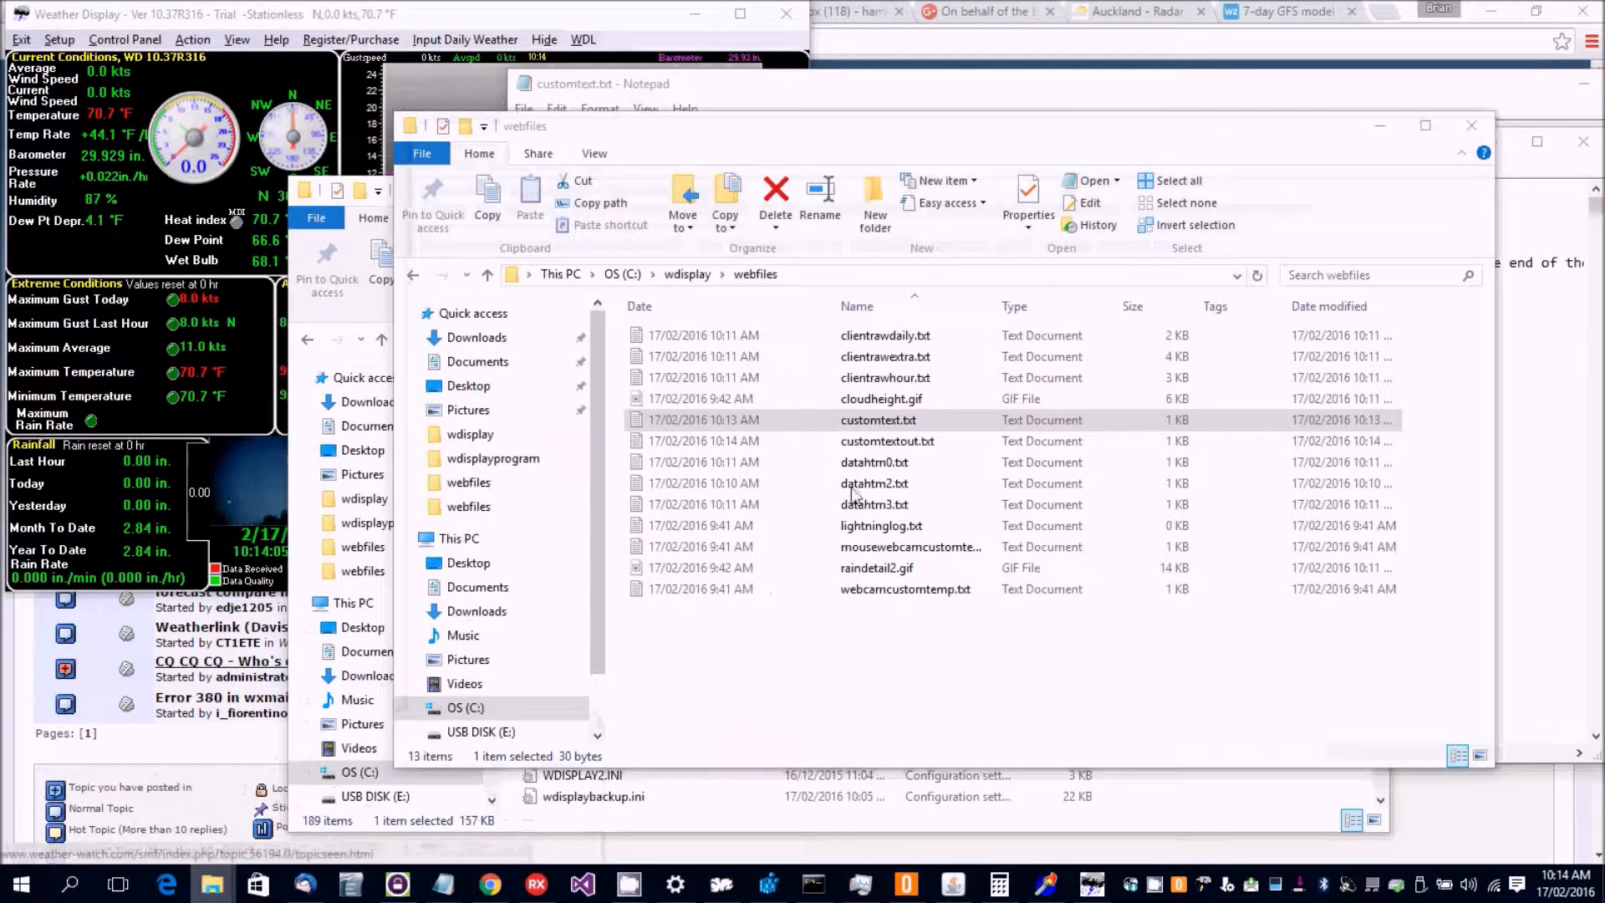
Open customtextout.txt to confirm readings 70.7|87,0.0,10:14 AM, then close Notepad.
double_click(886, 441)
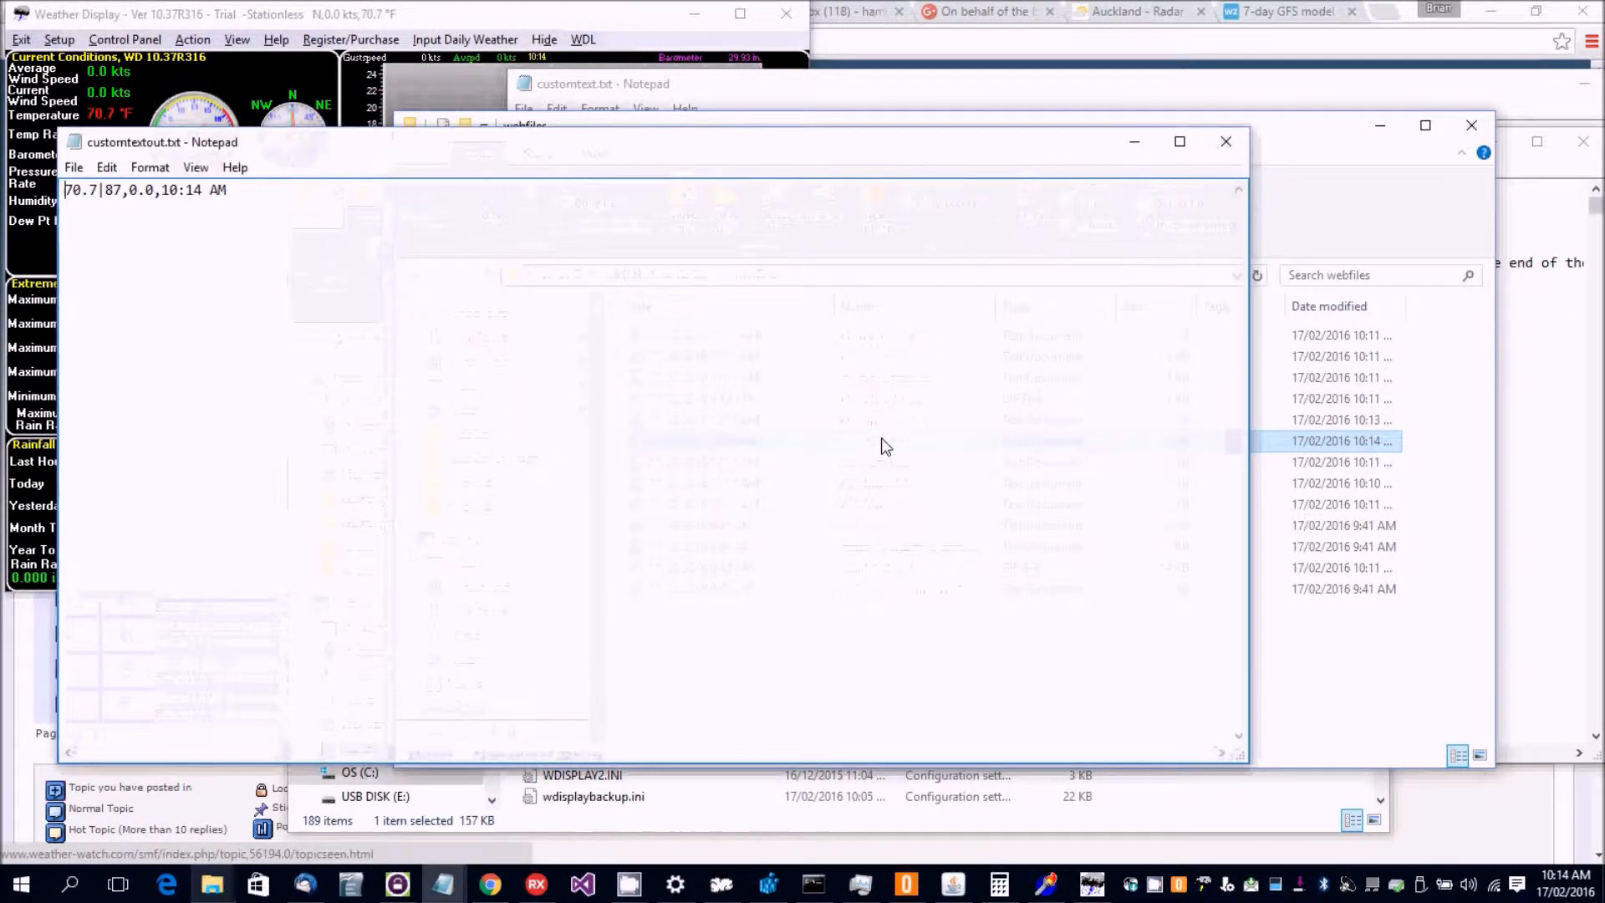
left_click(205, 191)
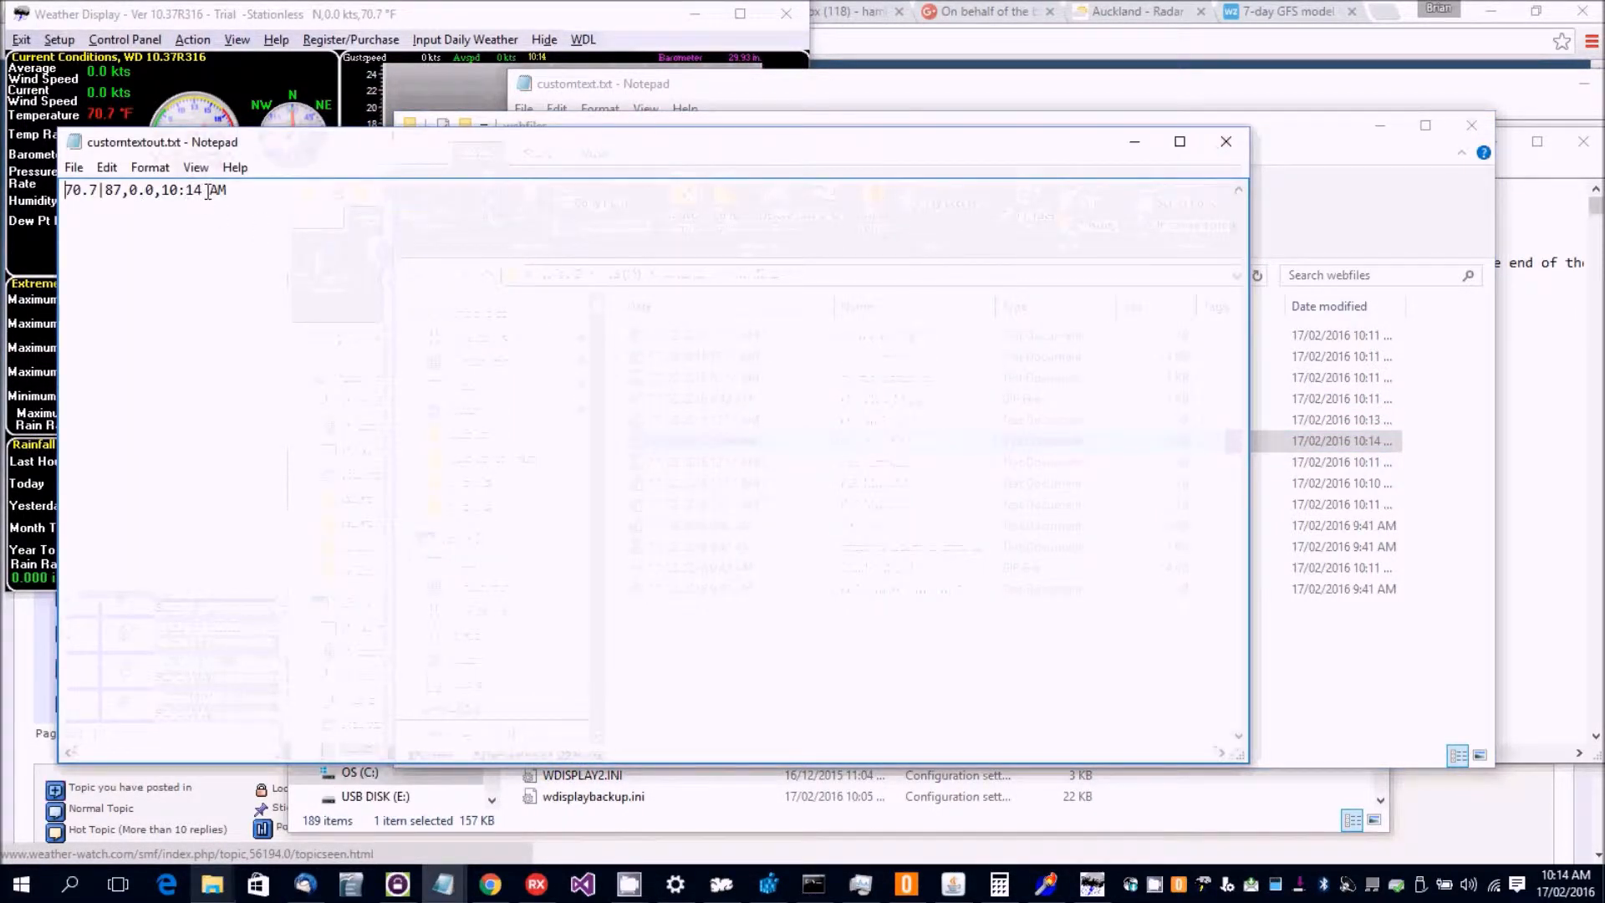
mouse_move(448, 346)
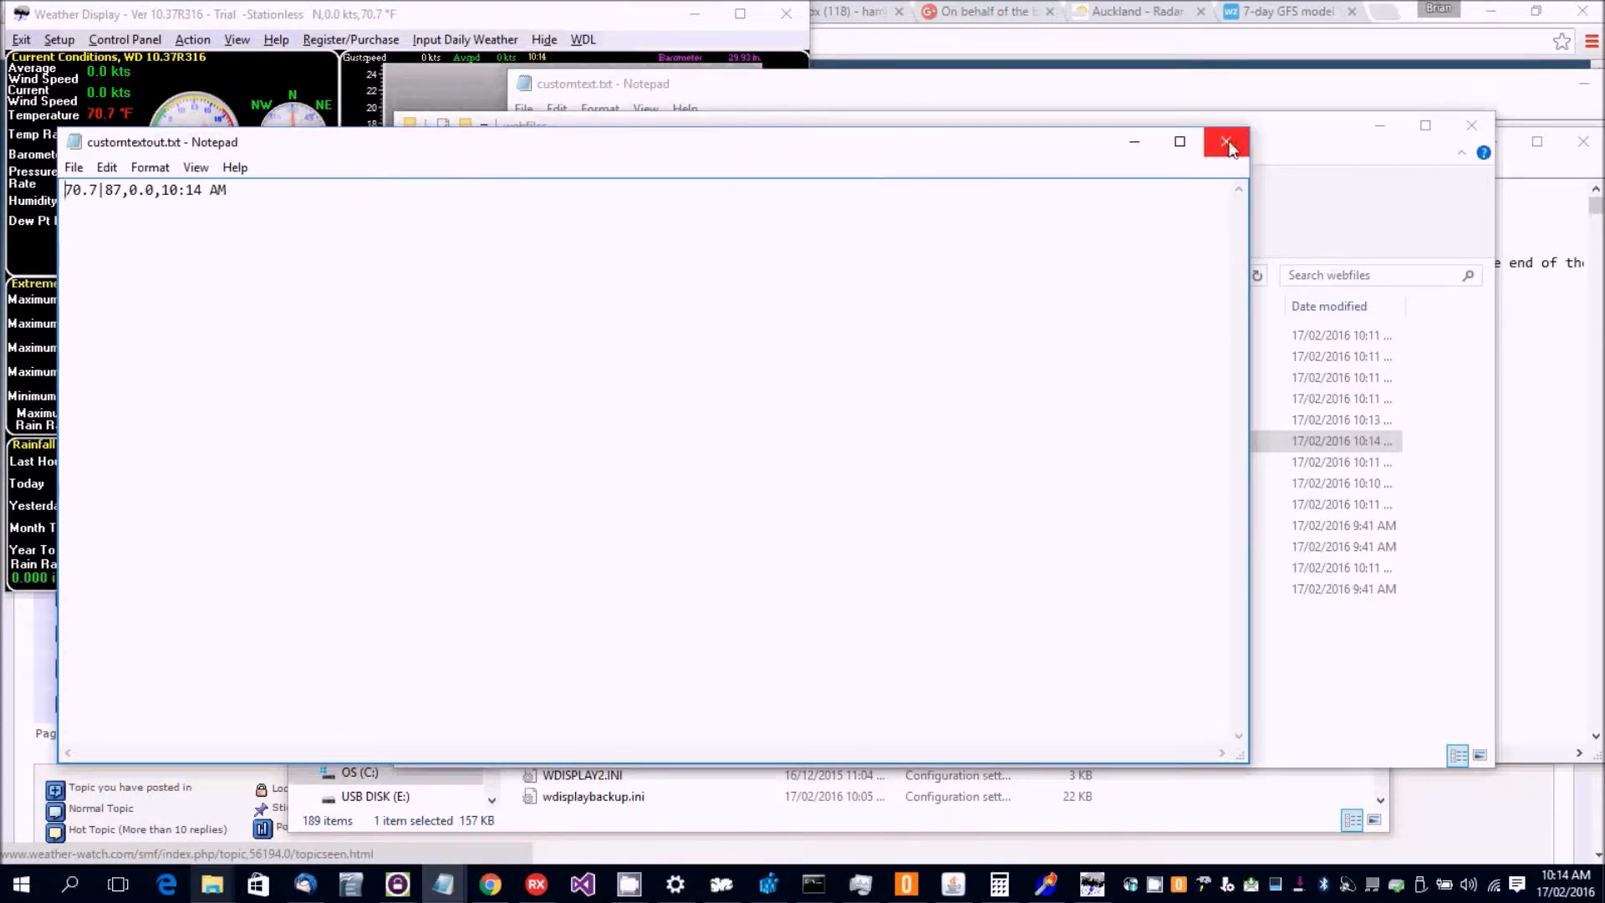
left_click(1223, 142)
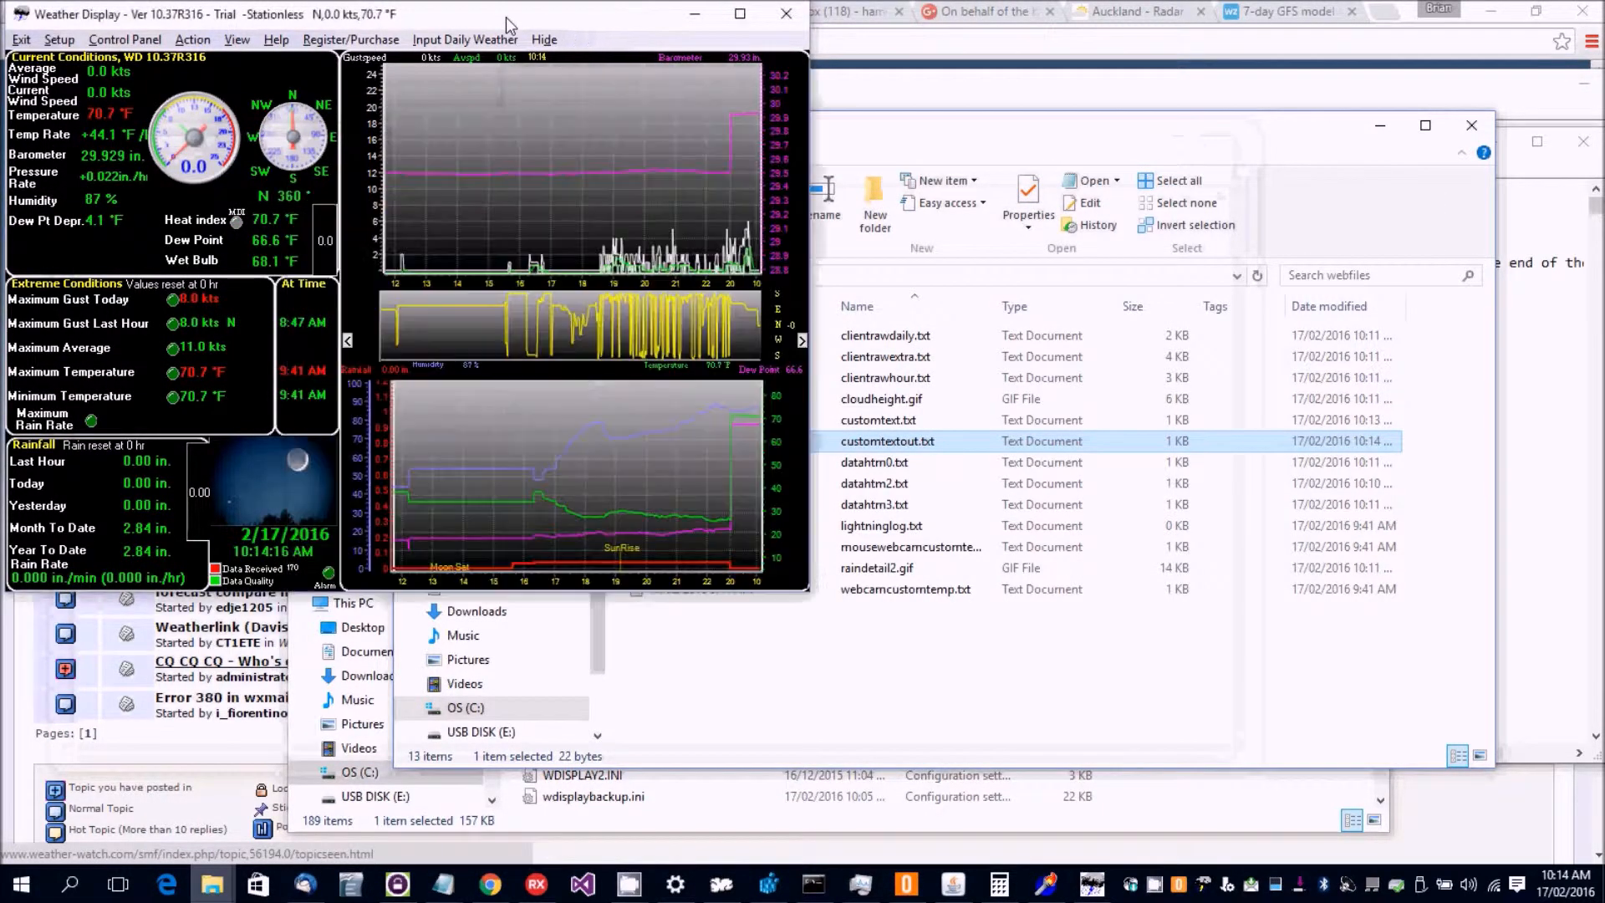
left_click(123, 39)
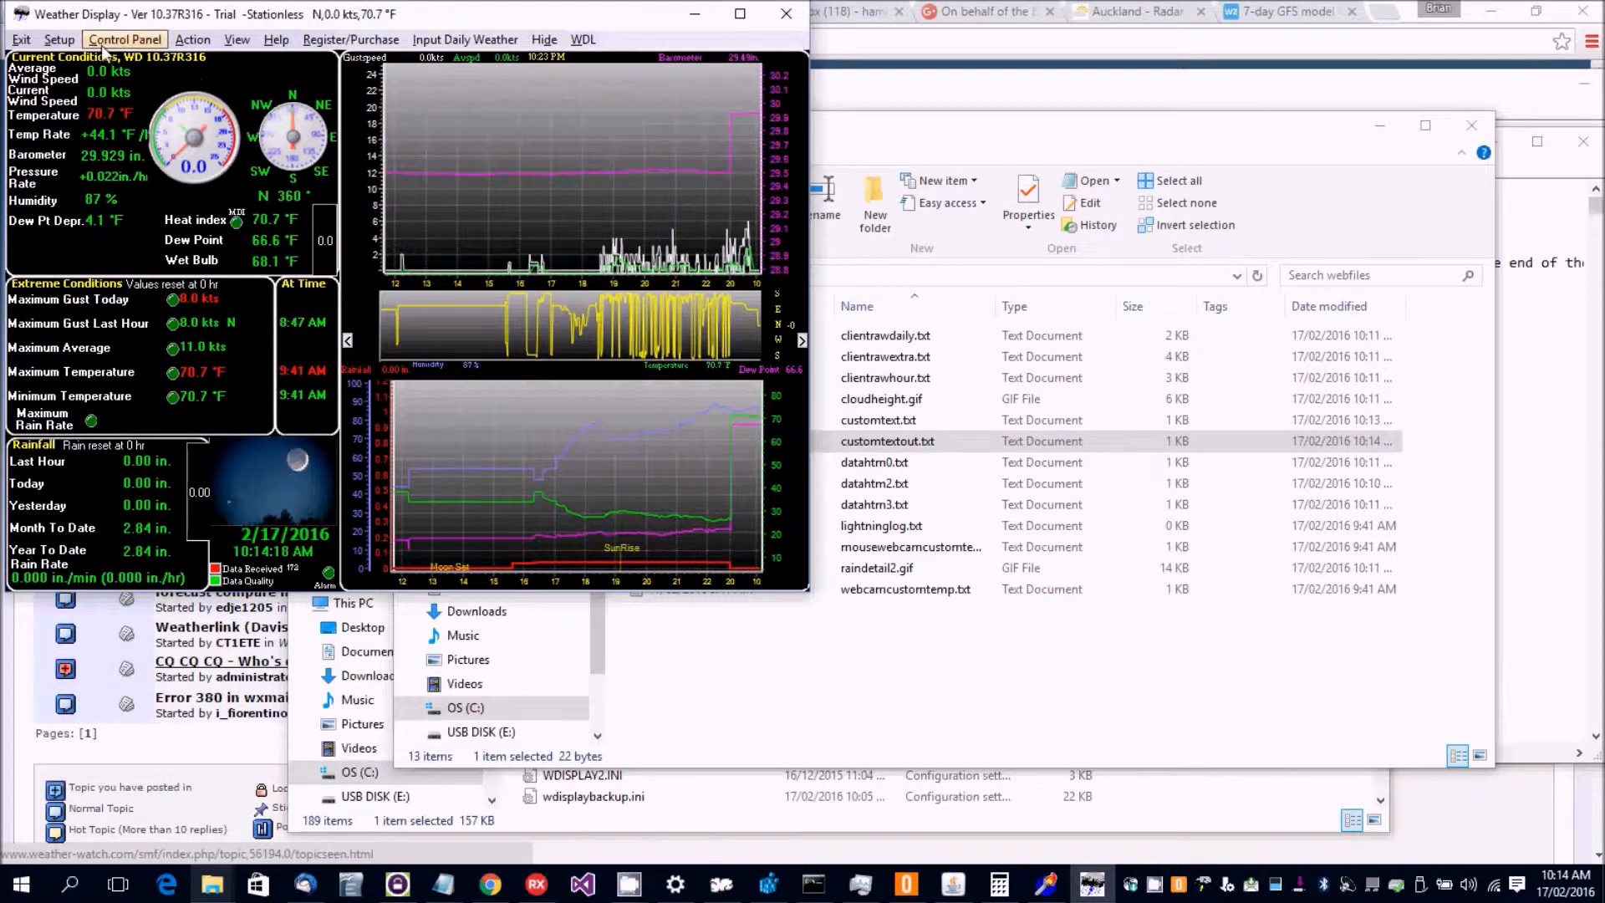
left_click(60, 39)
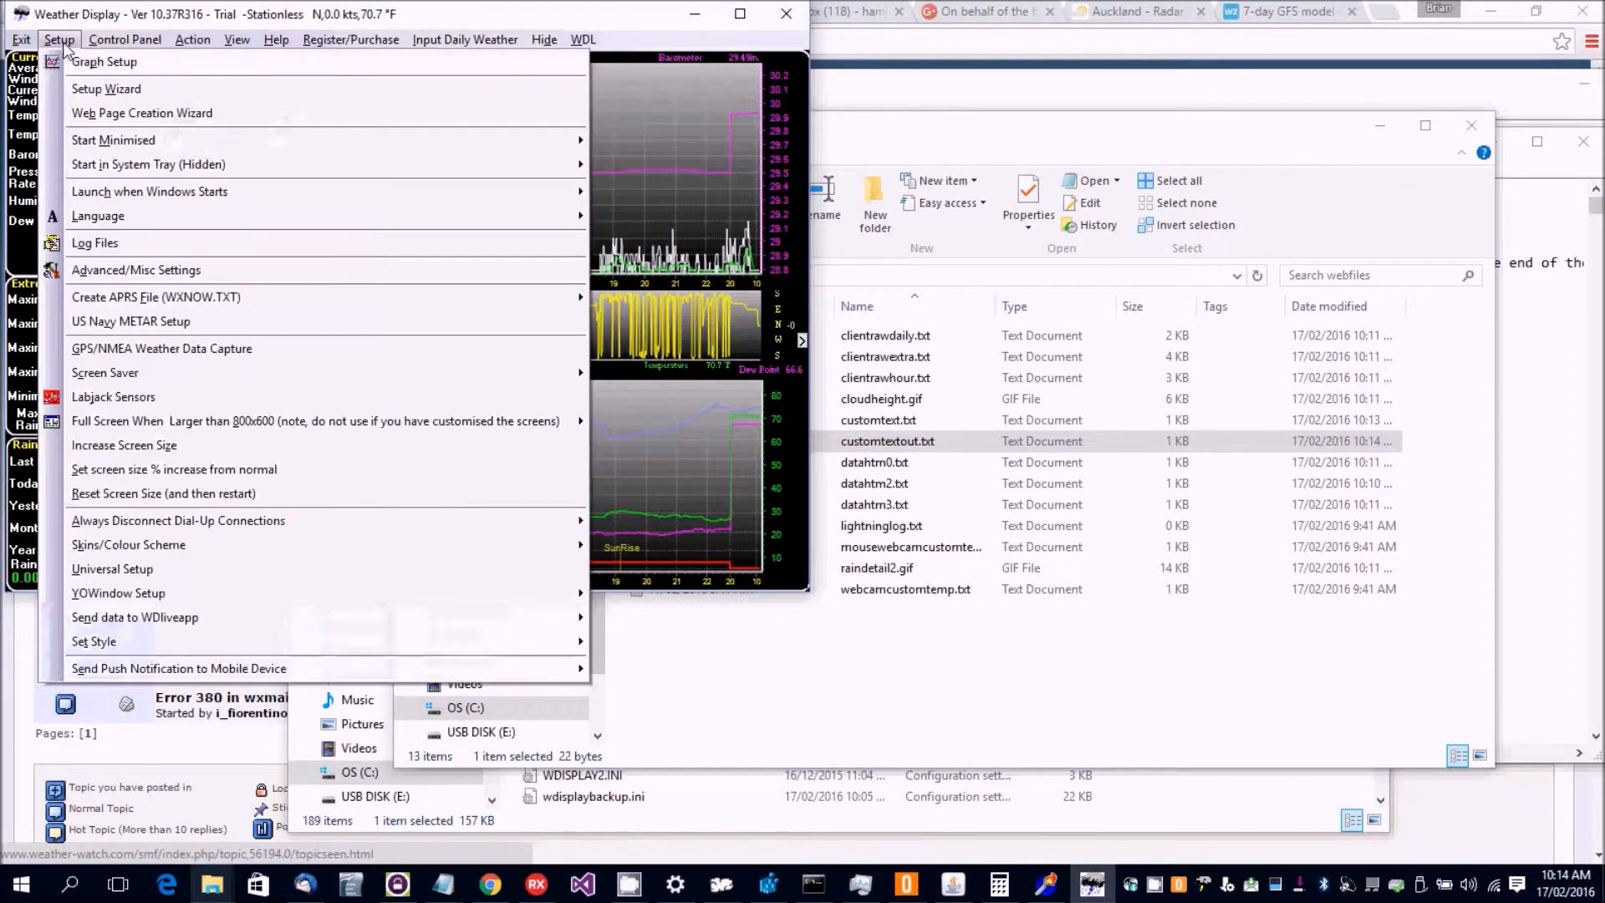
mouse_move(94, 242)
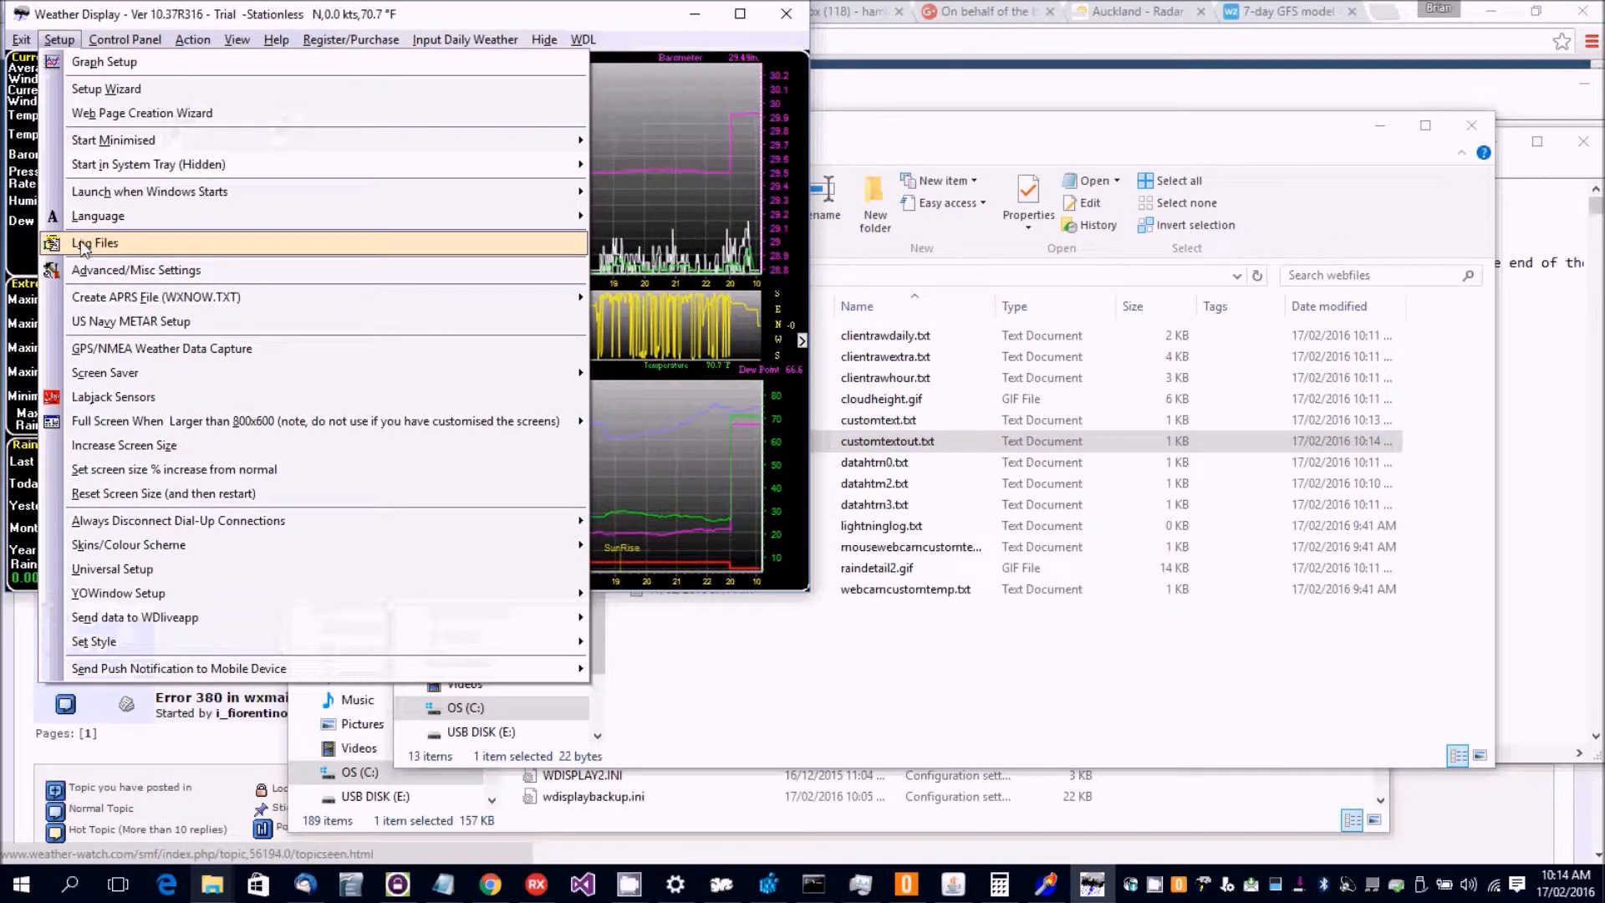
left_click(94, 243)
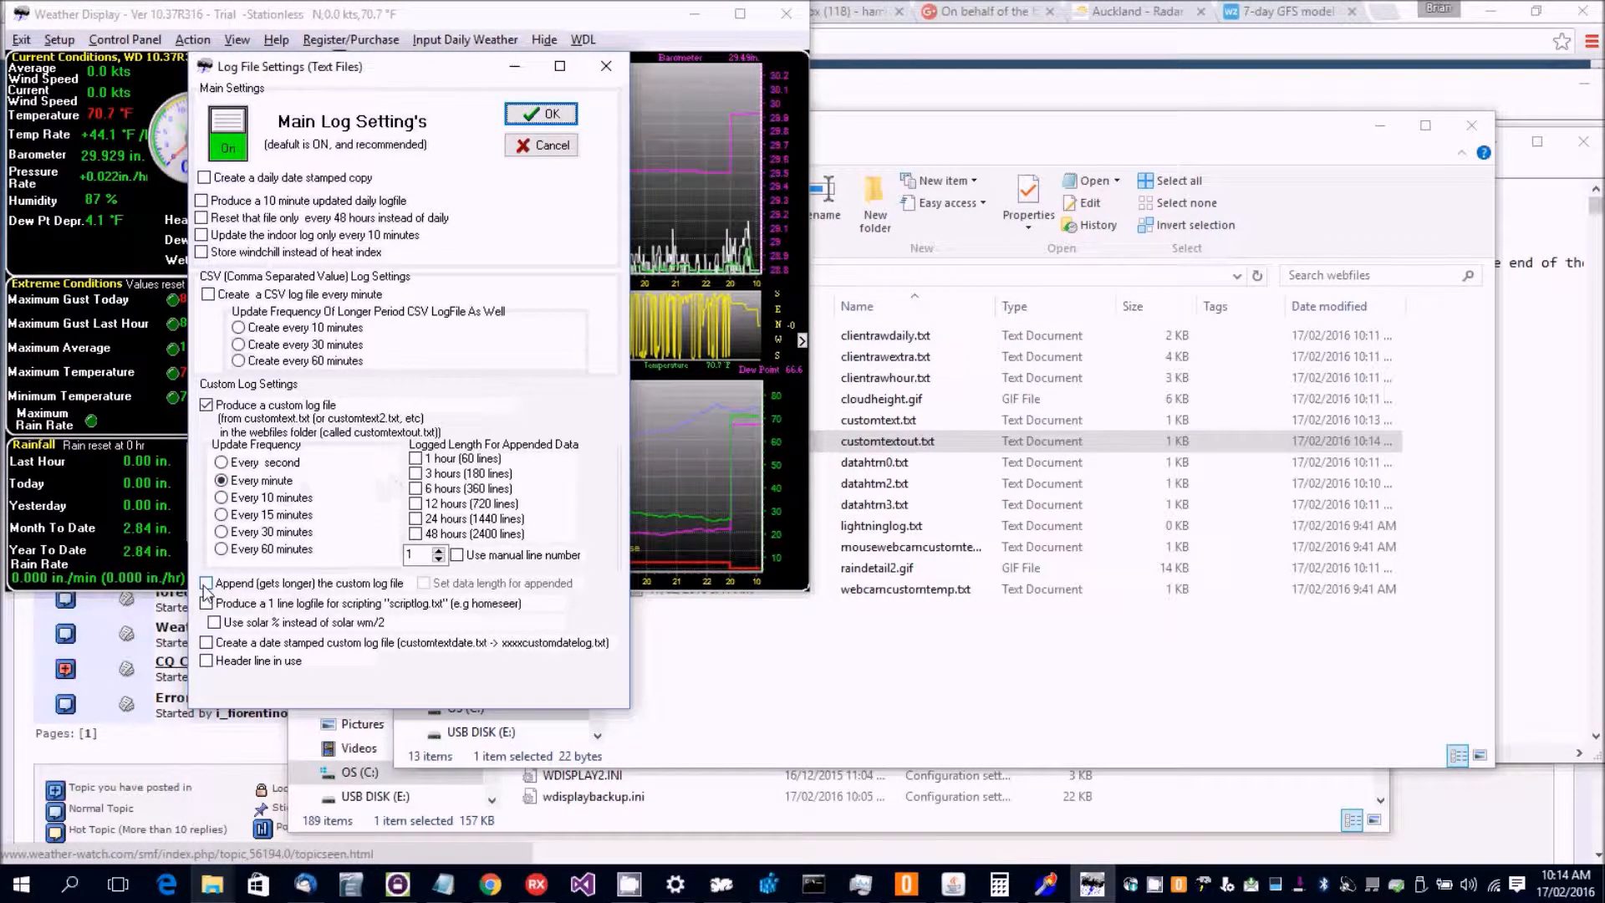
left_click(205, 582)
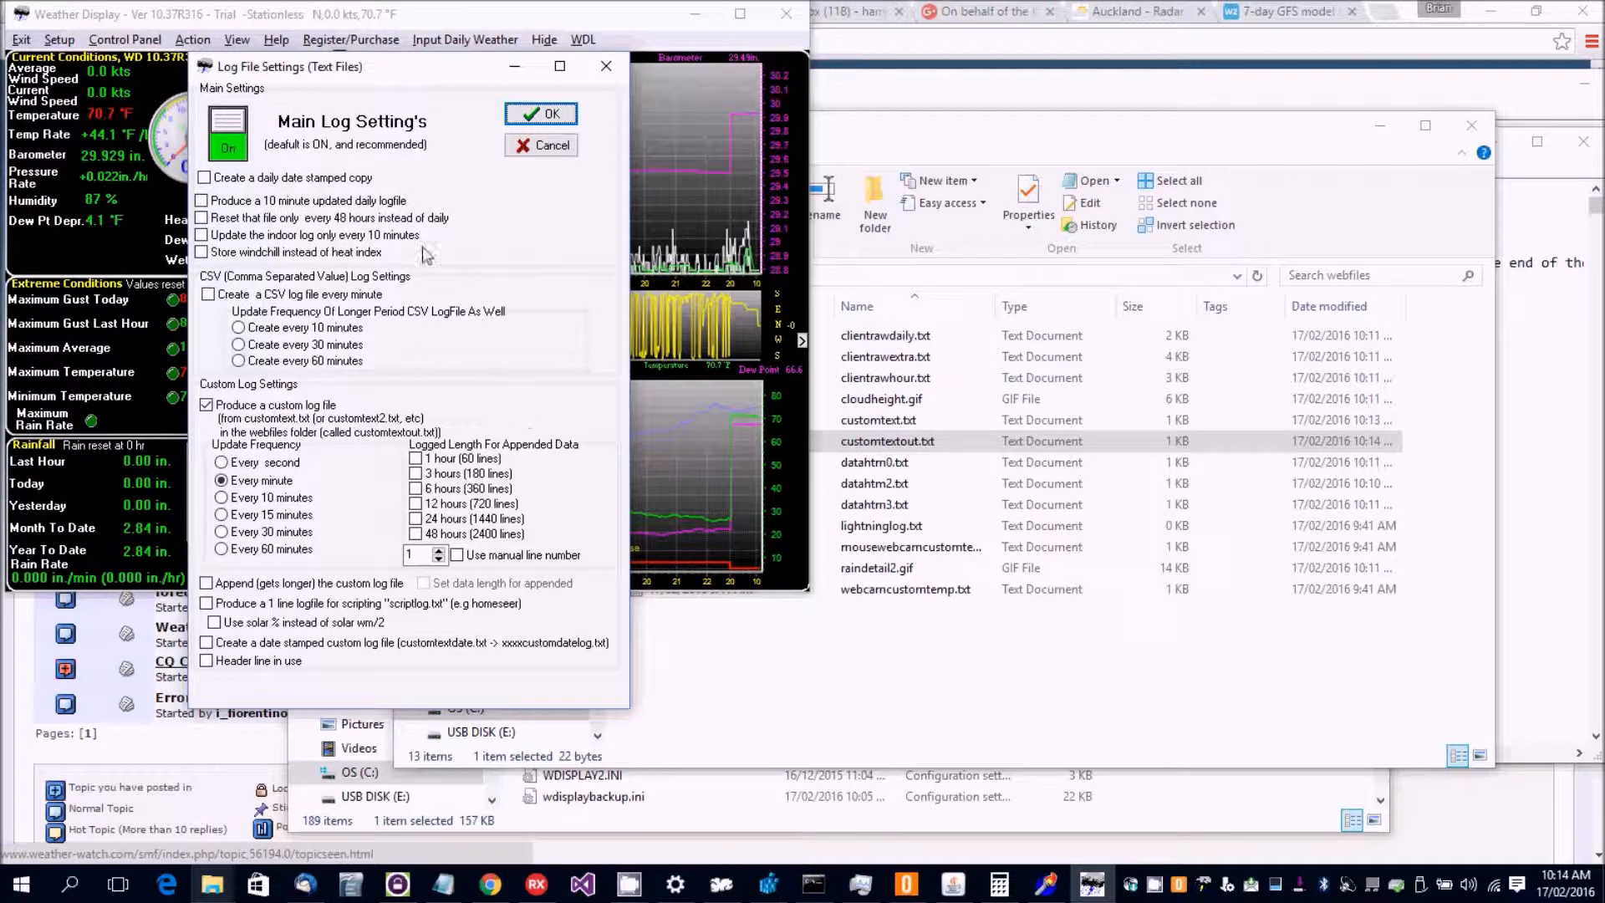
mouse_move(327, 422)
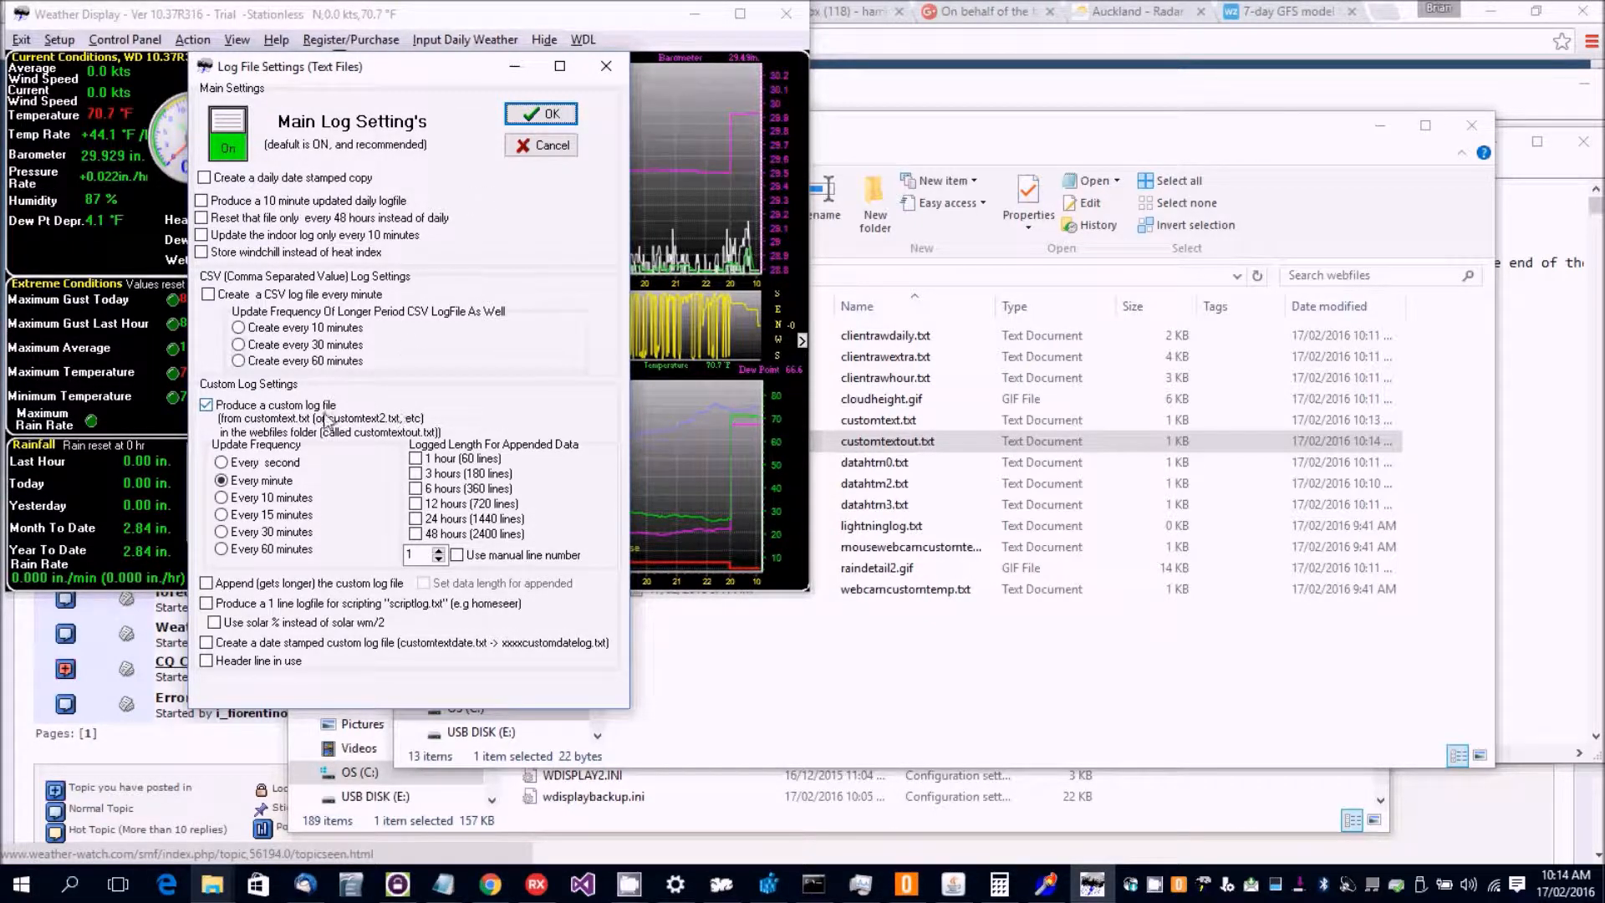
mouse_move(378, 428)
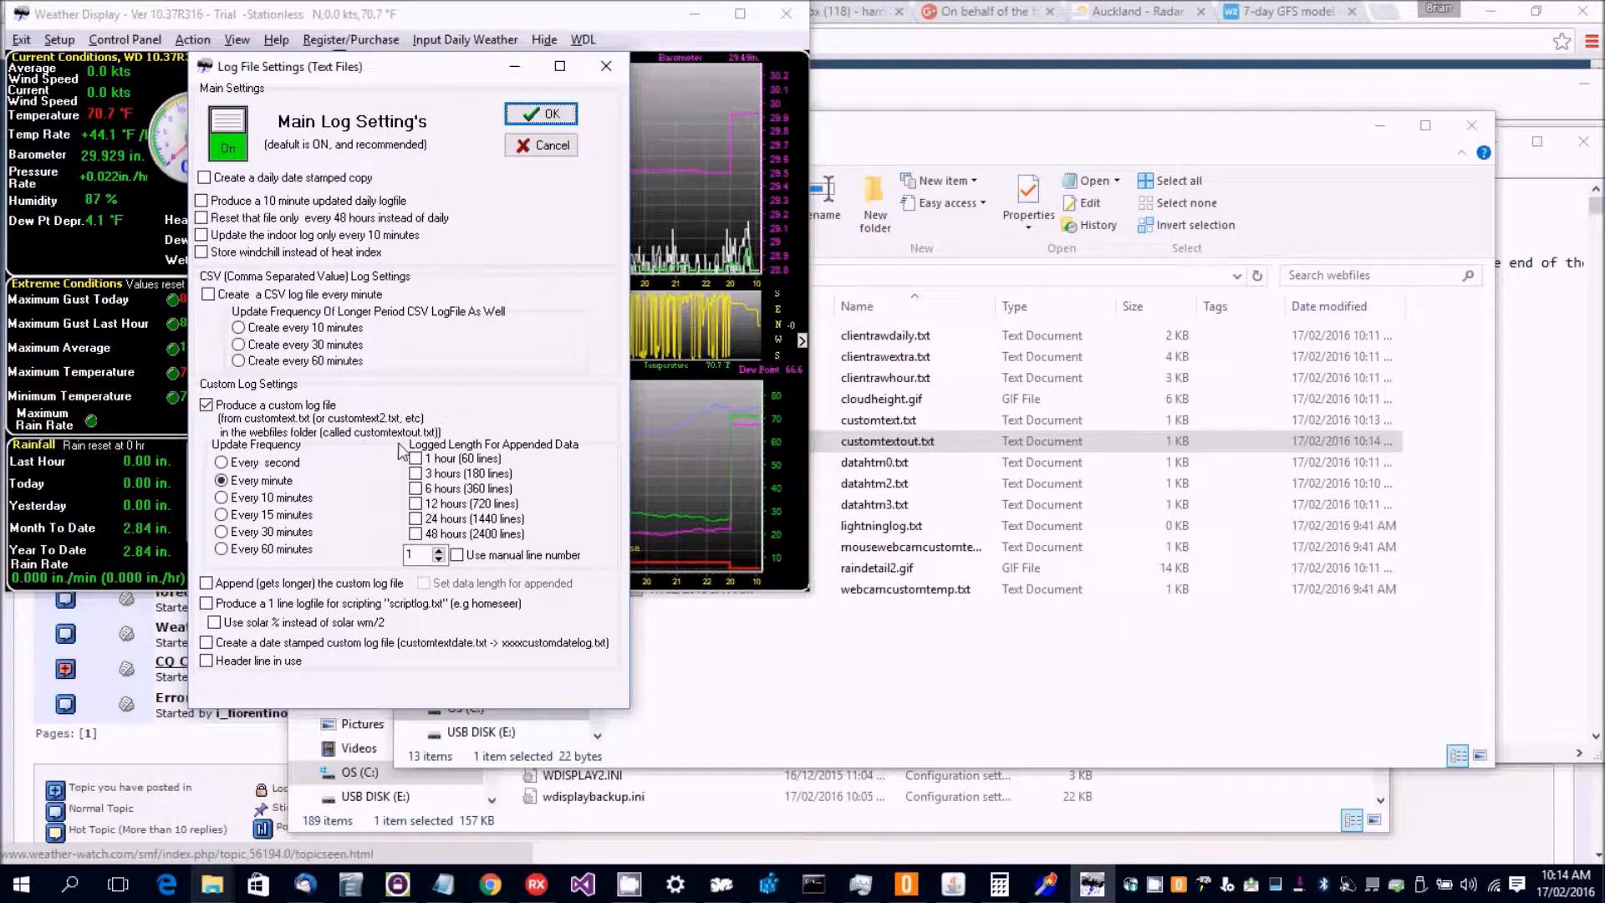
left_click(541, 113)
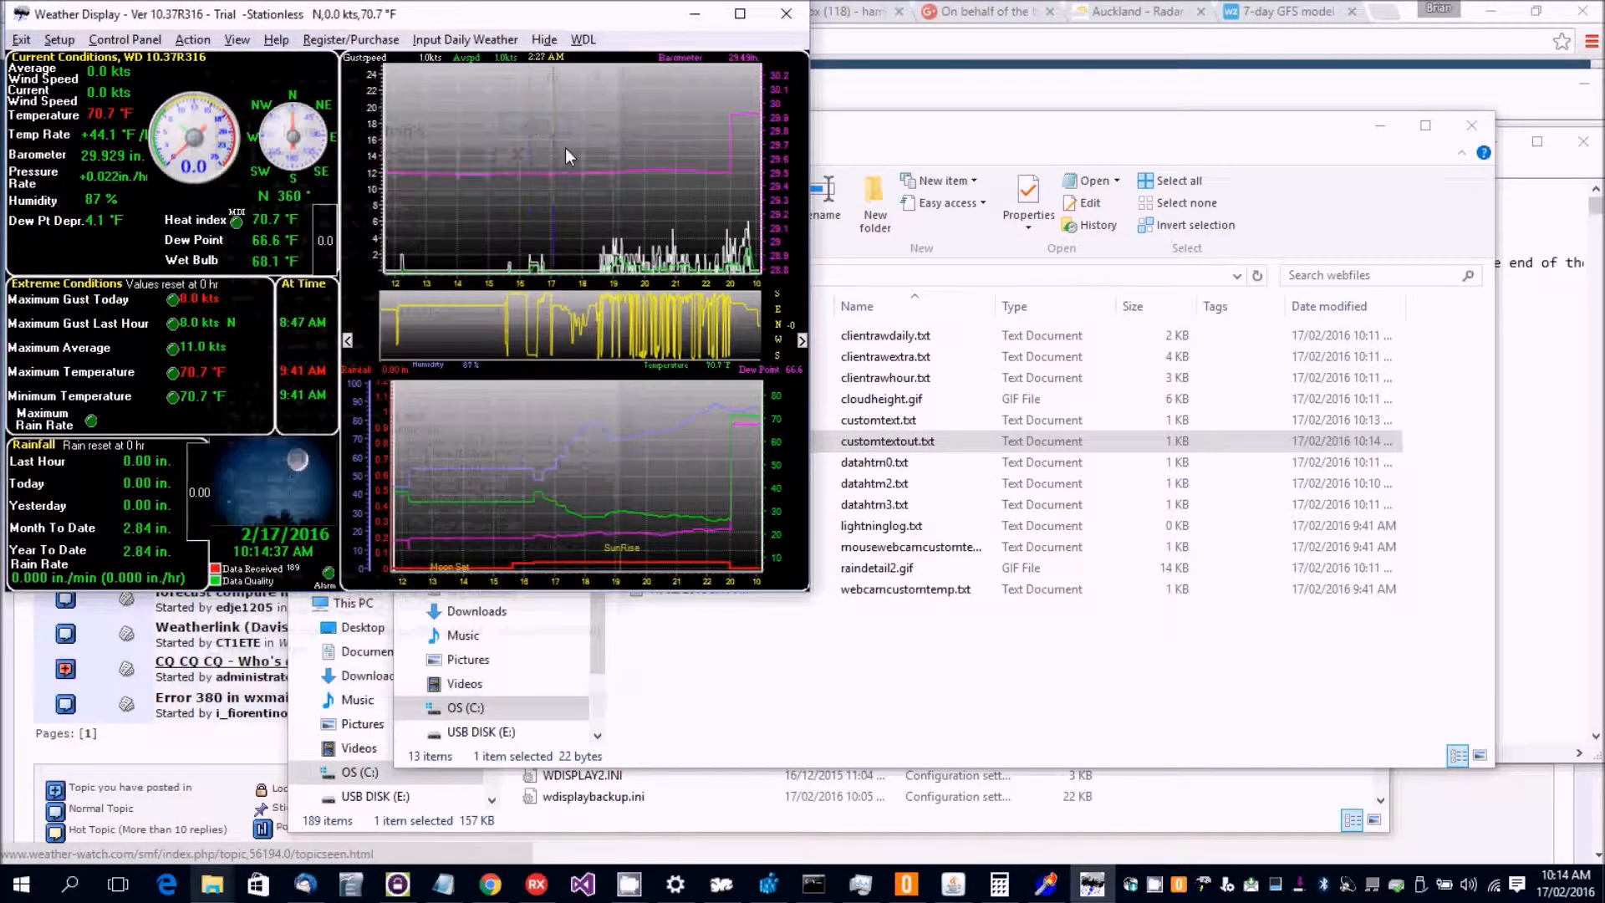